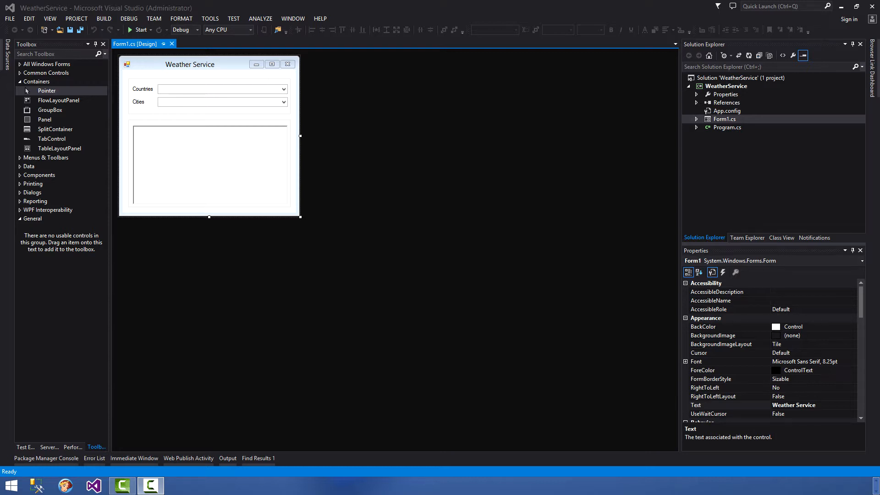
{"action": "mouse_move", "coordinate": [325, 317]}
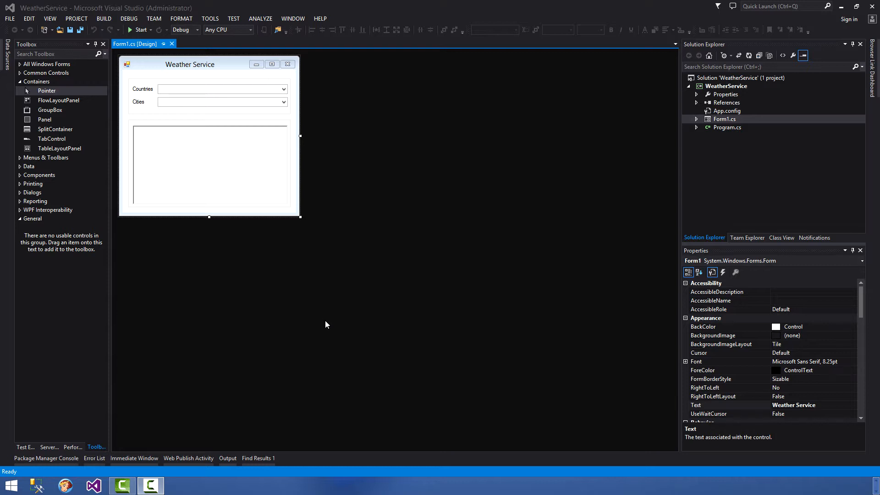
{"action": "mouse_move", "coordinate": [321, 315]}
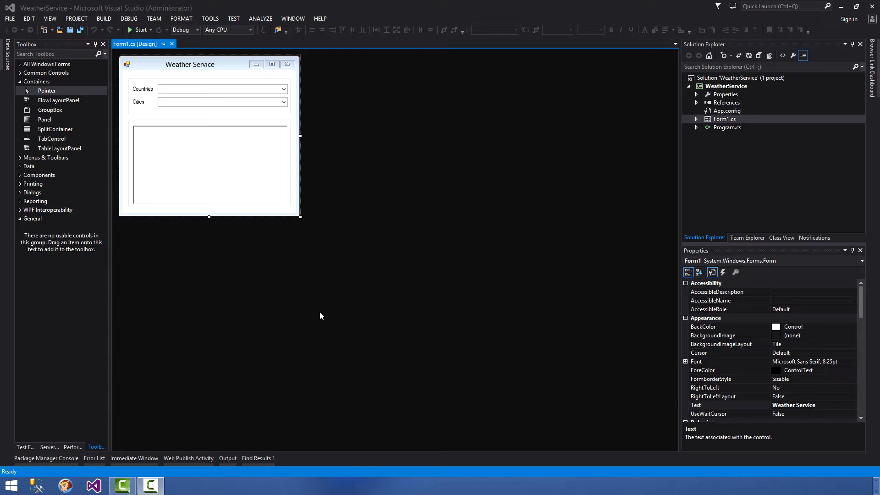
{"action": "mouse_move", "coordinate": [320, 309]}
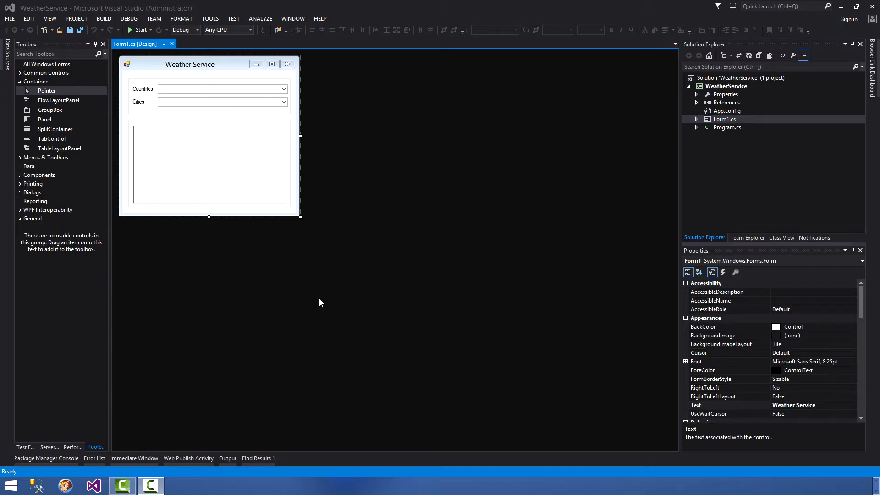
{"action": "mouse_move", "coordinate": [163, 44]}
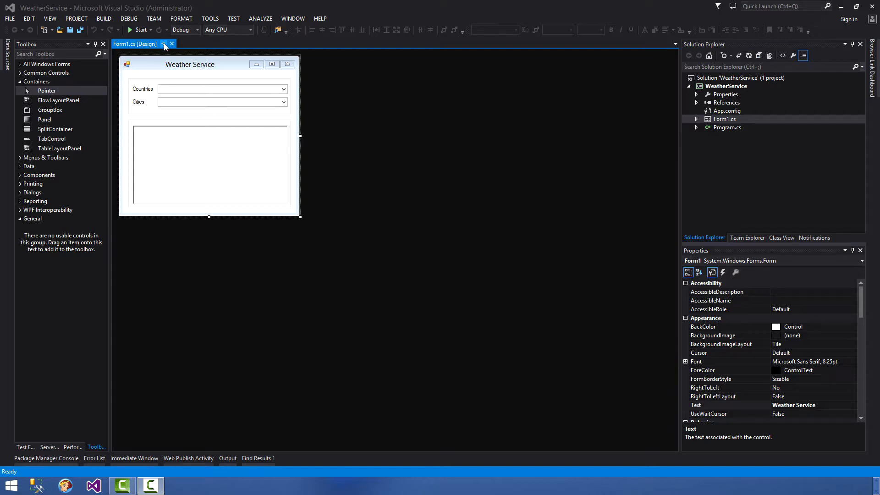
{"action": "mouse_move", "coordinate": [177, 69]}
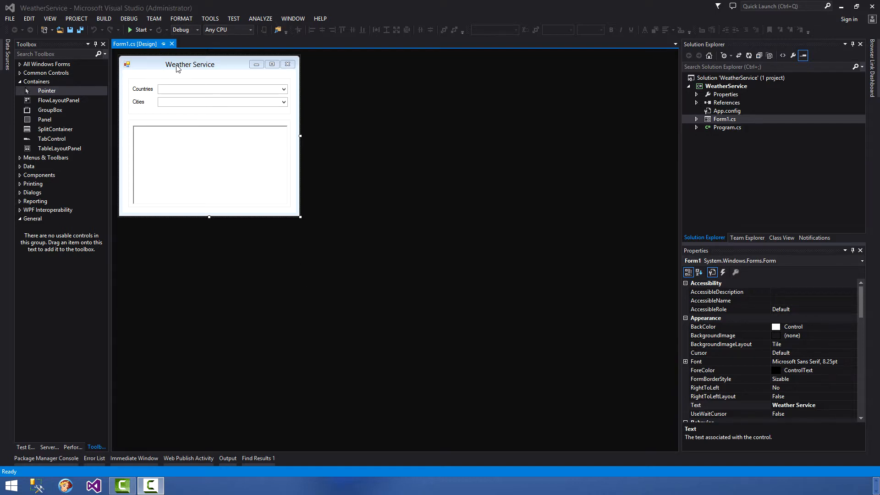
- Open Form1.cs from the Weather Service form's View Code command
{"action": "right_click", "coordinate": [178, 68]}
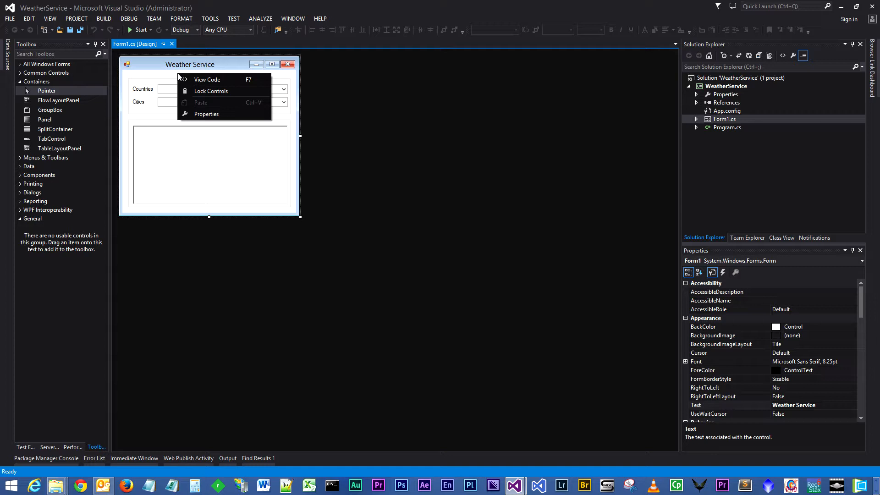
{"action": "mouse_move", "coordinate": [212, 79]}
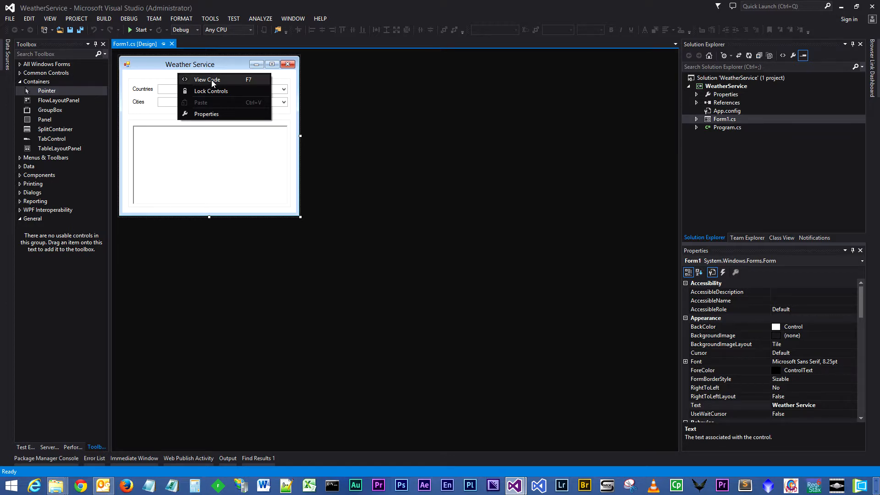
{"action": "left_click", "coordinate": [207, 79]}
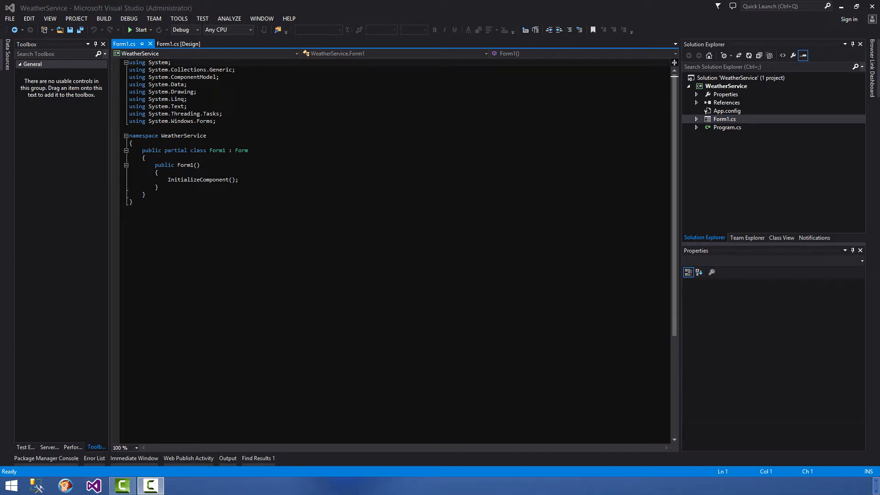
{"action": "mouse_move", "coordinate": [219, 203]}
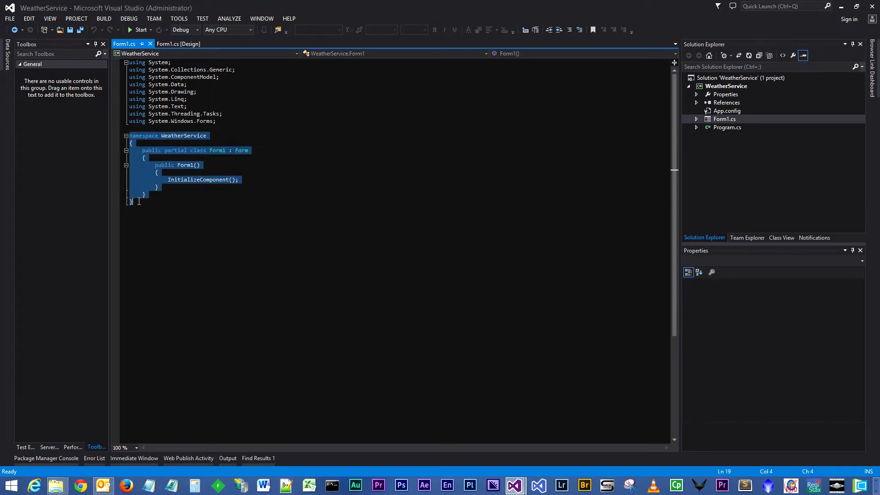
{"action": "left_click", "coordinate": [144, 159]}
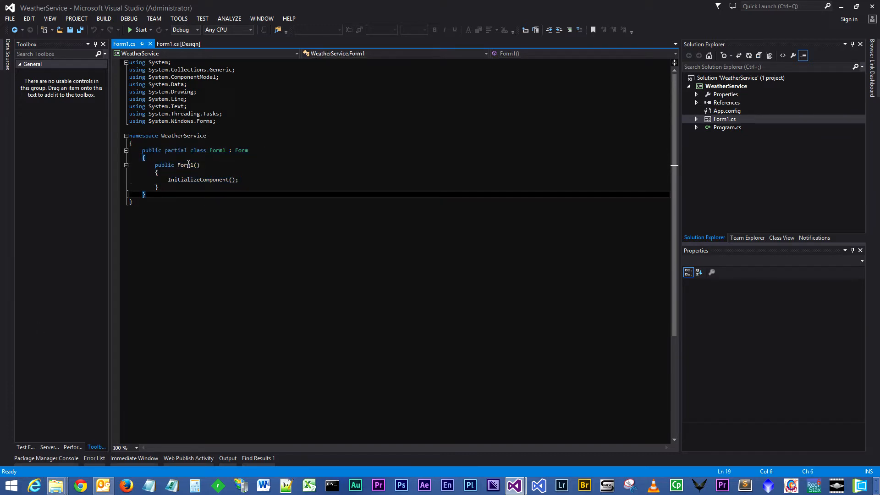
- Rename the Form1 class and constructor to formWeather with Refactor > Rename, applying the preview
{"action": "right_click", "coordinate": [187, 168]}
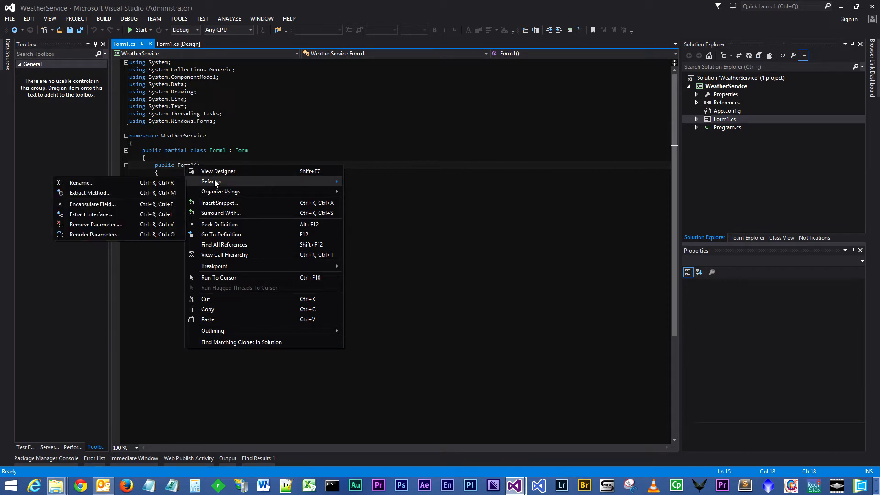
{"action": "left_click", "coordinate": [80, 183]}
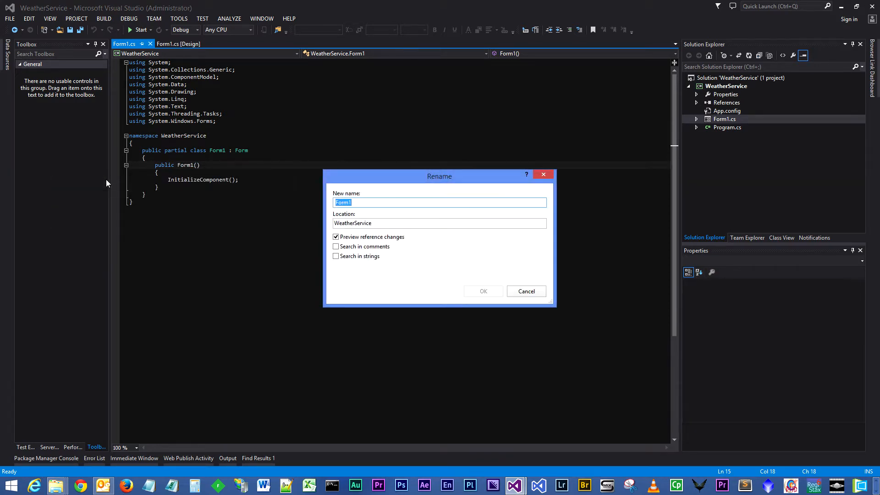
{"action": "type", "text": "Weas"}
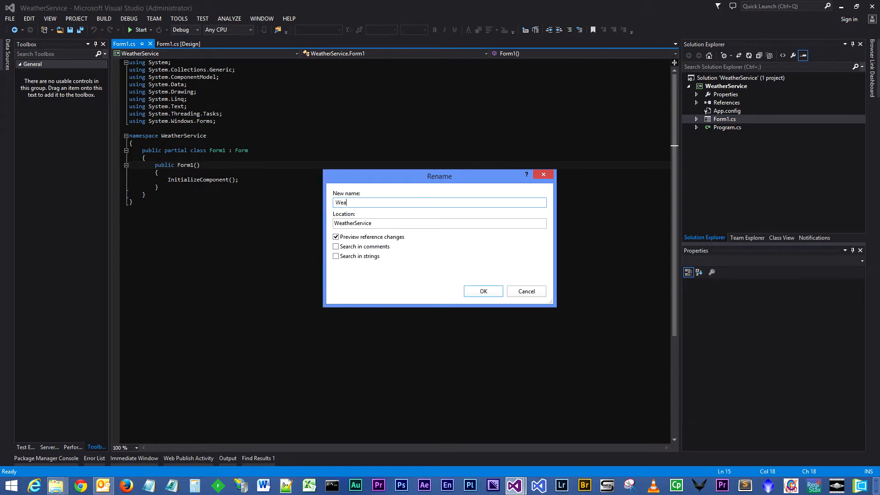
{"action": "type", "text": "fom"}
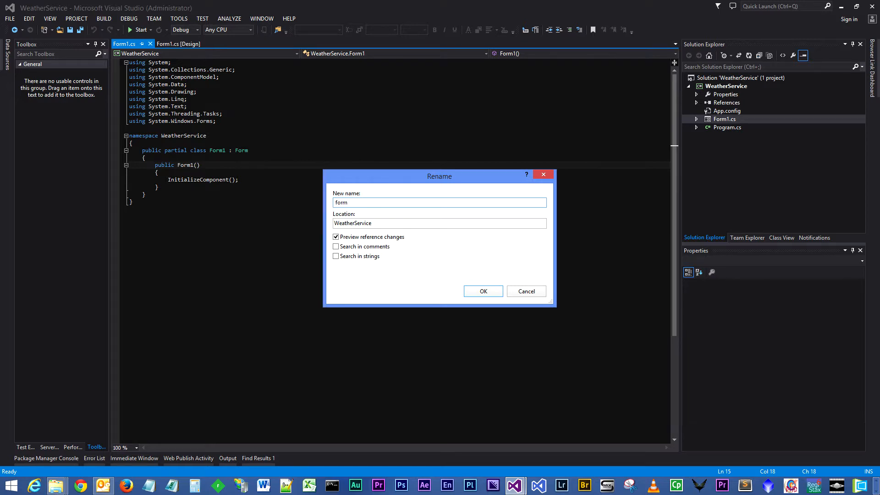
{"action": "type", "text": "Weather"}
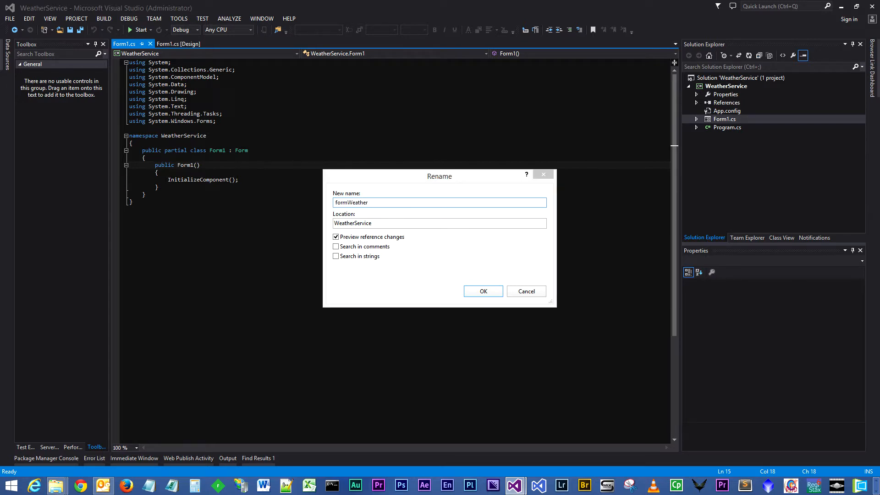
{"action": "left_click", "coordinate": [482, 291]}
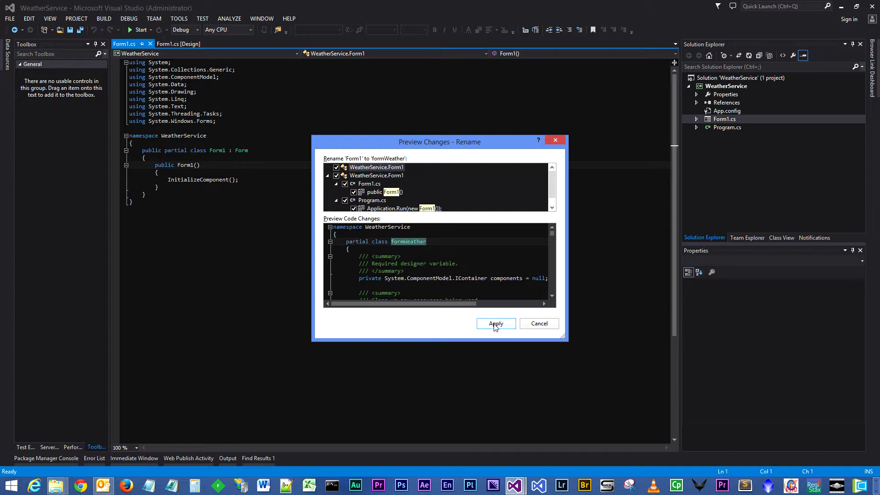
{"action": "left_click", "coordinate": [495, 323]}
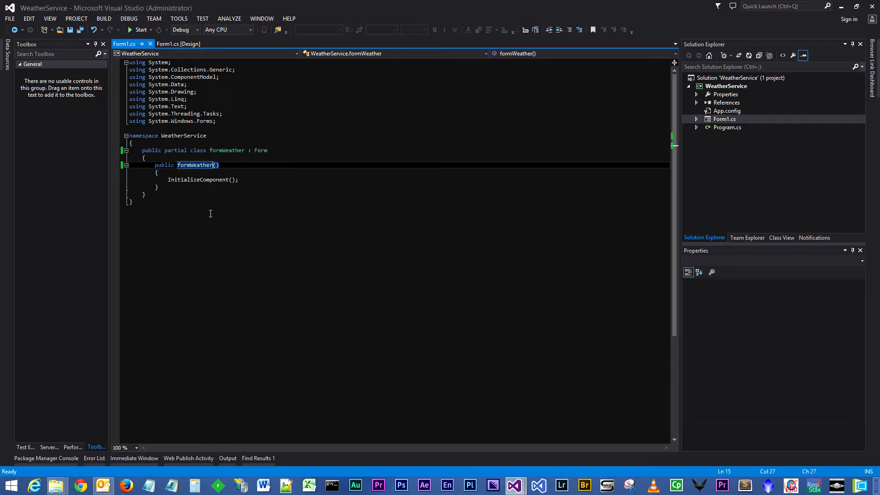
{"action": "left_click", "coordinate": [240, 180]}
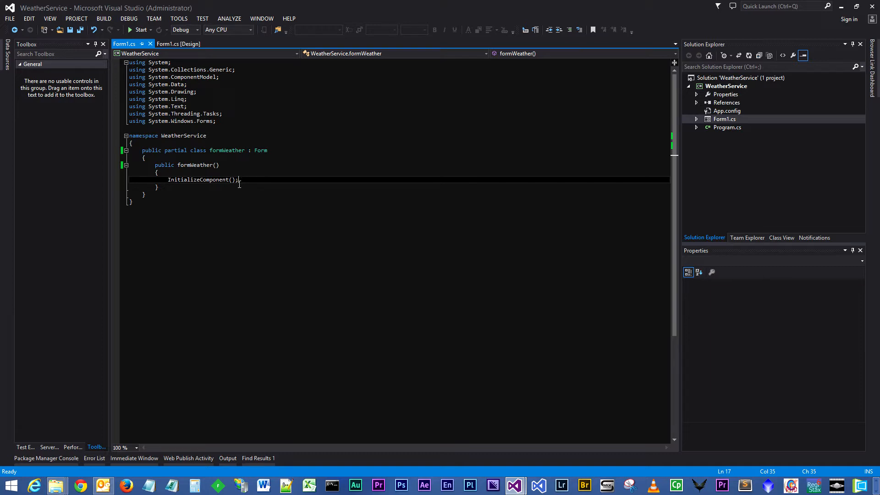
{"action": "mouse_move", "coordinate": [383, 188]}
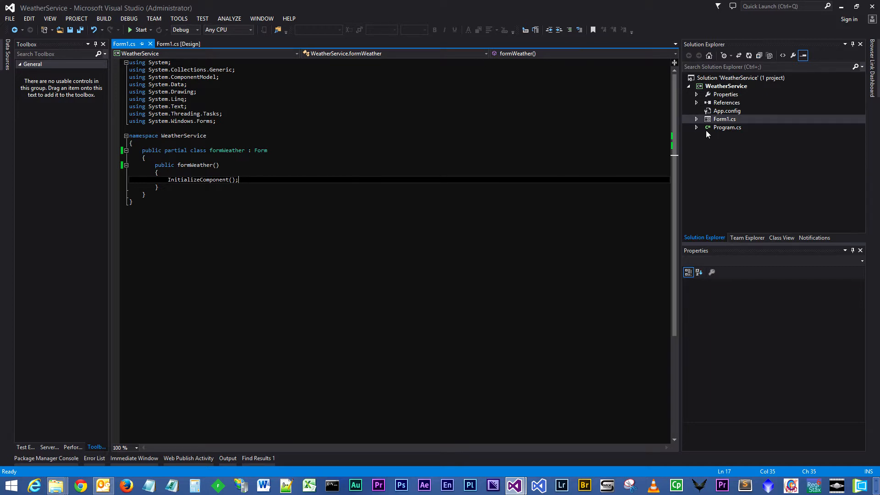
{"action": "mouse_move", "coordinate": [498, 143]}
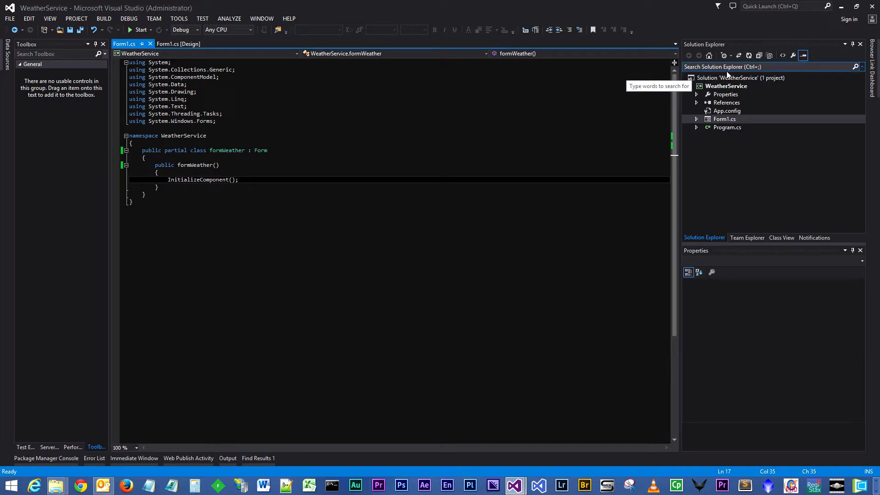
- Start Add Service Reference on the WeatherService project, then switch to the GlobalWeather asmx page
{"action": "left_click", "coordinate": [727, 86]}
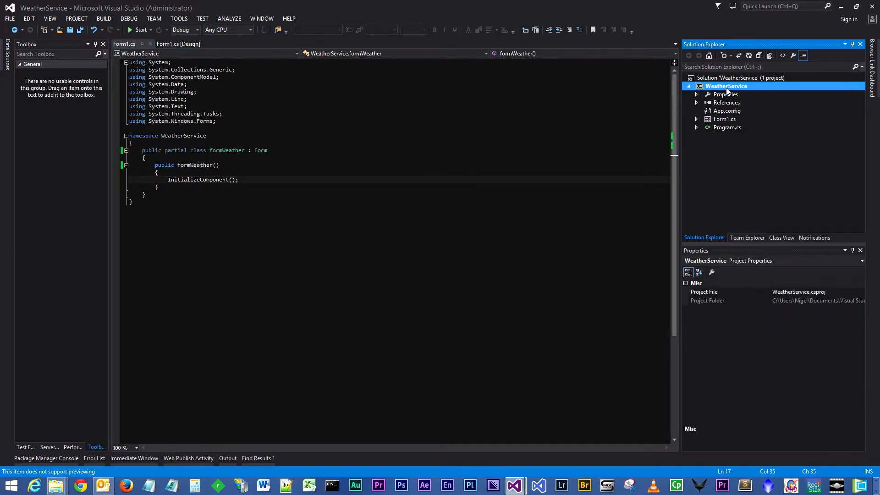
{"action": "right_click", "coordinate": [726, 86]}
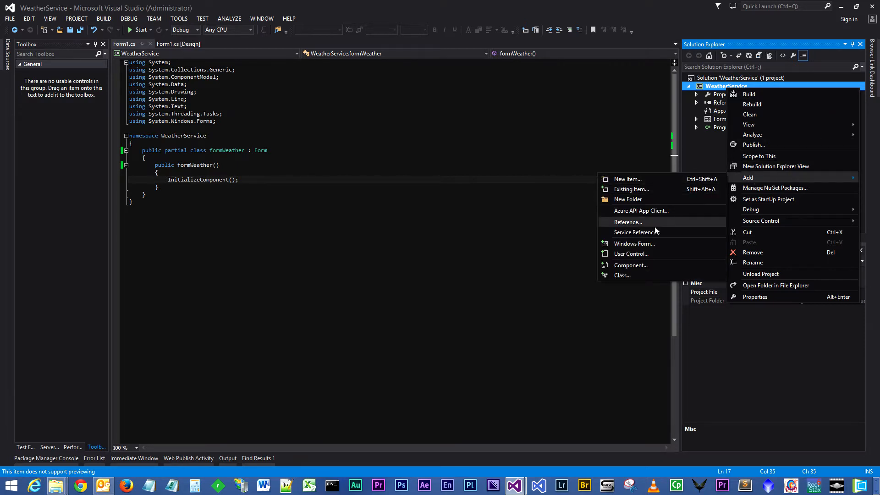
{"action": "left_click", "coordinate": [637, 233]}
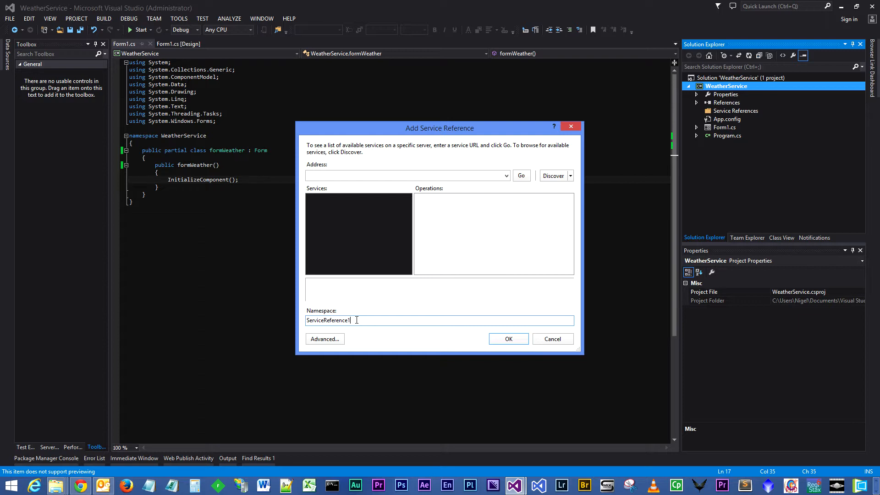
{"action": "key", "text": "Backspace"}
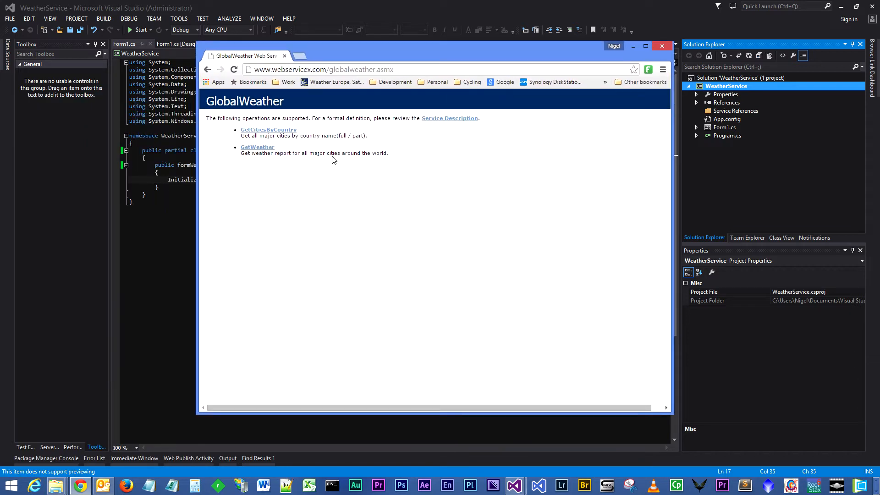
- Select the GlobalWeather service URL in Chrome's address bar for copying
{"action": "left_click", "coordinate": [322, 70]}
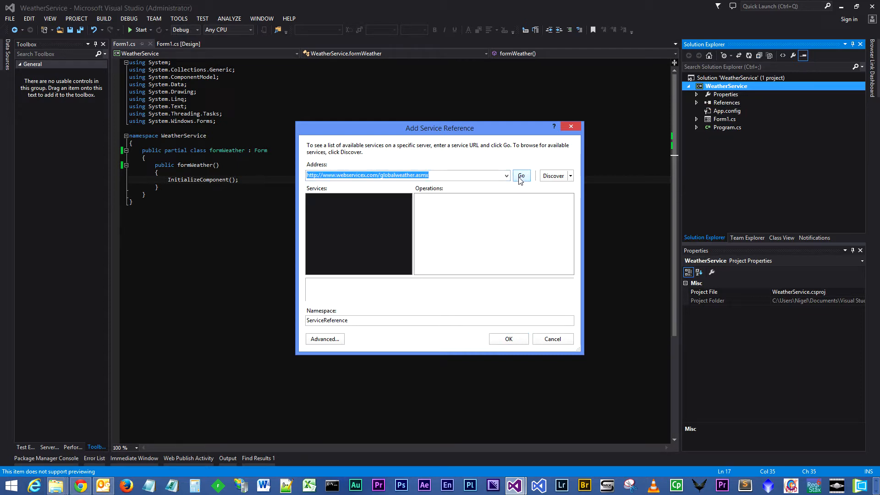
- Discover GlobalWeather, review GetWeather and GetCitiesByCountry, and add it as ServiceReference
{"action": "left_click", "coordinate": [520, 176]}
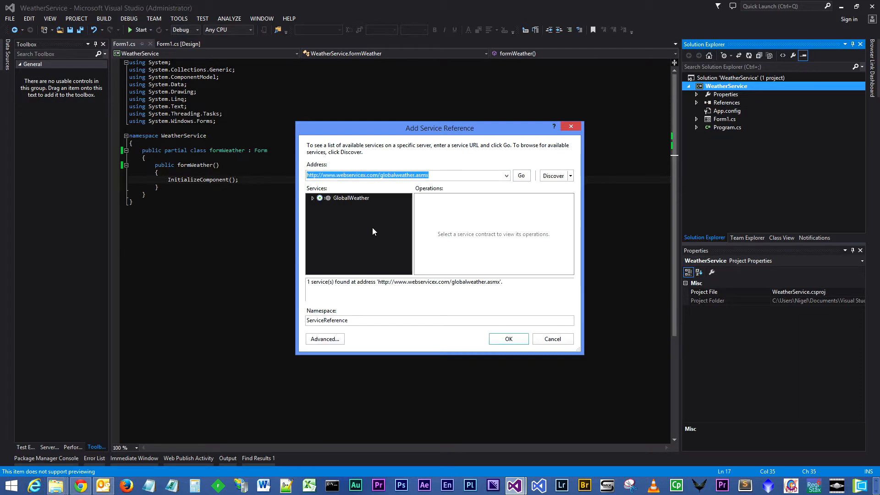
{"action": "left_click", "coordinate": [312, 197]}
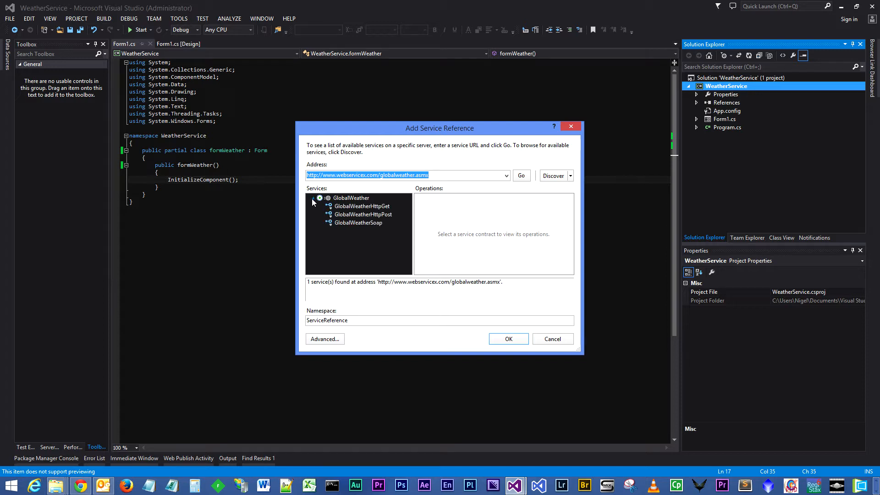
{"action": "left_click", "coordinate": [358, 223]}
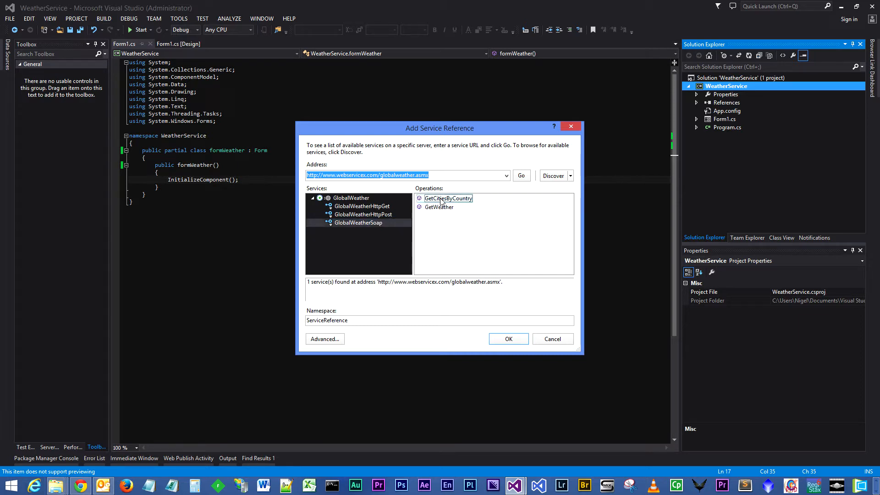
{"action": "left_click", "coordinate": [438, 207]}
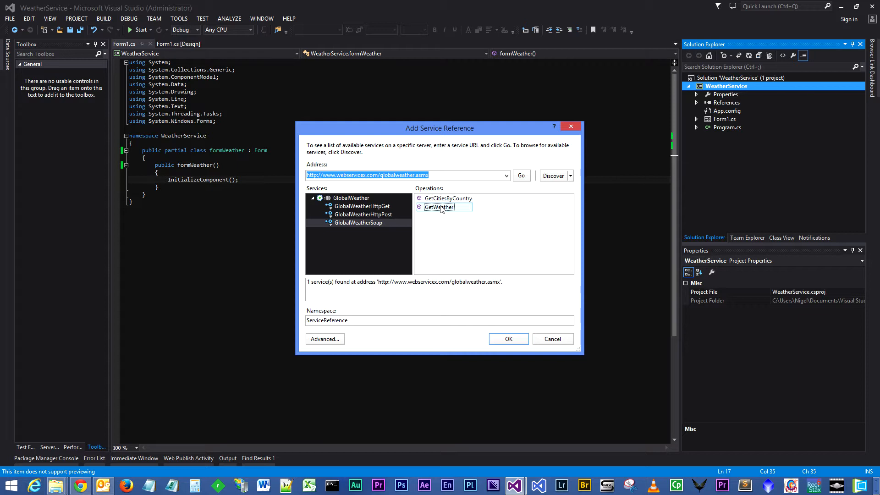
{"action": "left_click", "coordinate": [447, 198]}
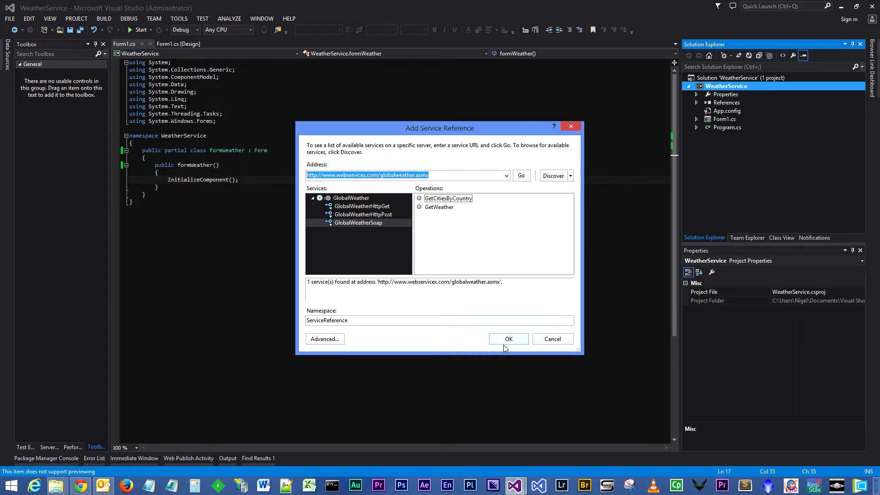
{"action": "left_click", "coordinate": [508, 339]}
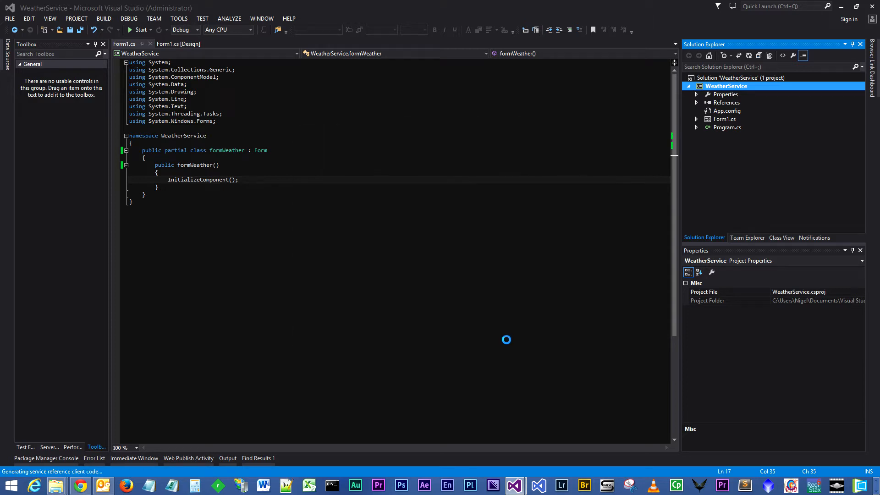
- Check System.ServiceModel under References and select ServiceReference under Service References
{"action": "left_click", "coordinate": [695, 103]}
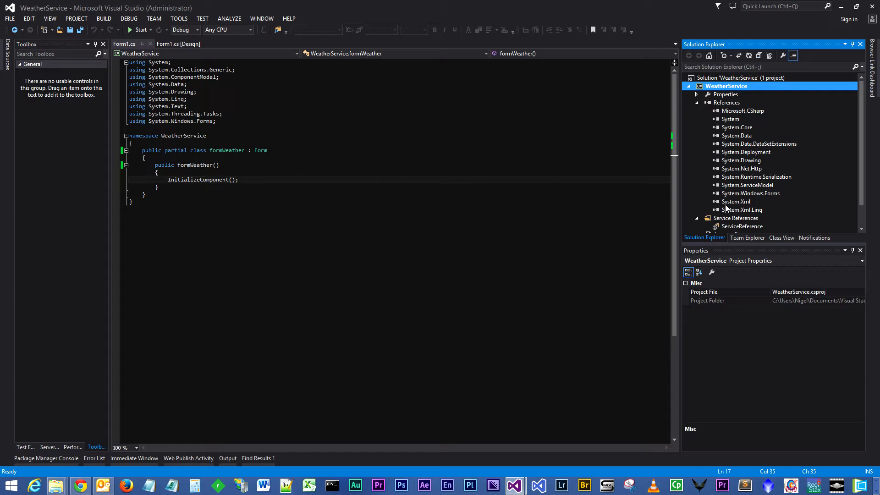
{"action": "mouse_move", "coordinate": [748, 193]}
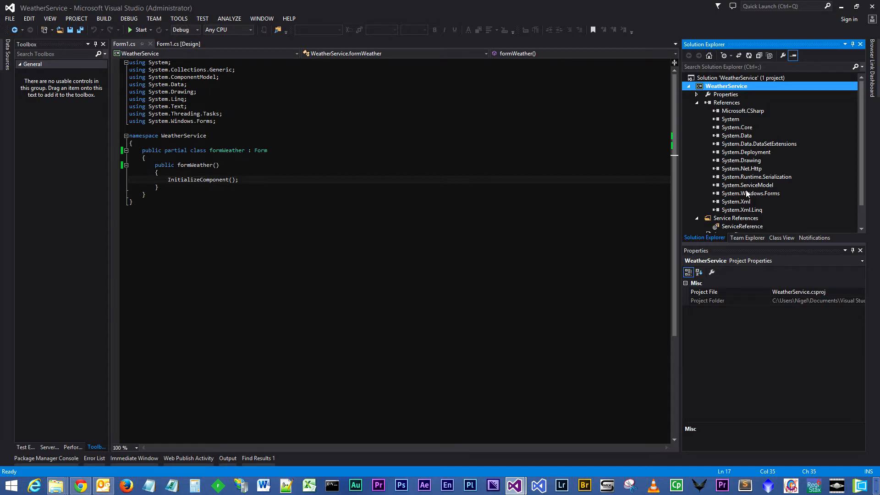
{"action": "left_click", "coordinate": [748, 185]}
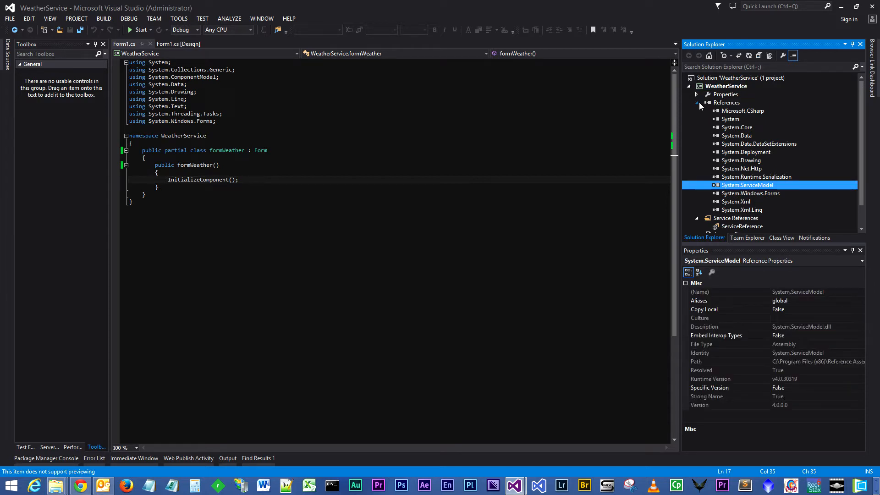
{"action": "left_click", "coordinate": [696, 103]}
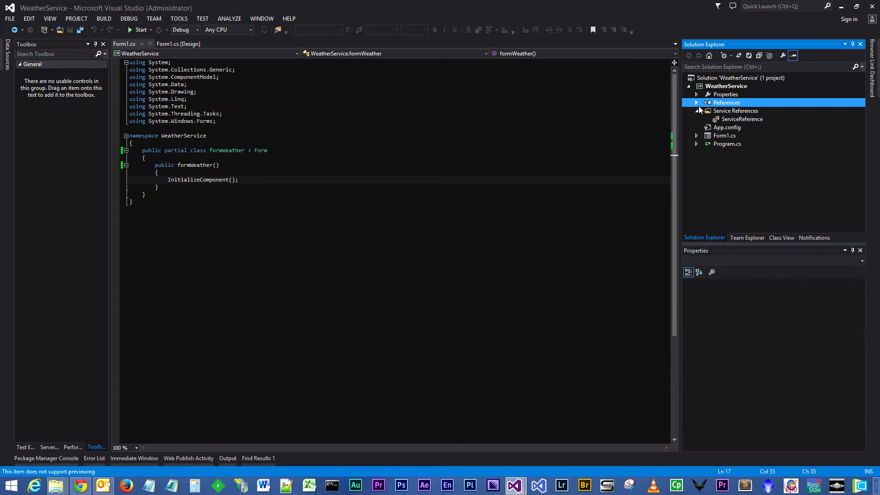
{"action": "left_click", "coordinate": [741, 119]}
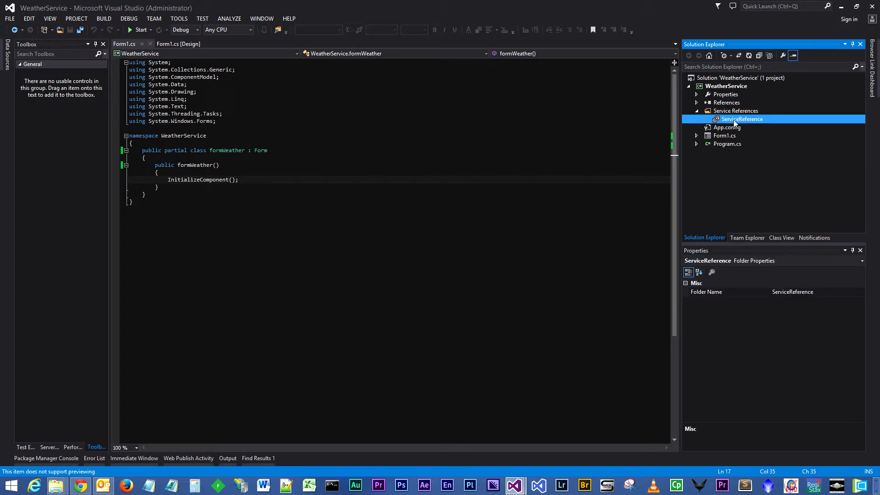
- Add 'using WeatherService.ServiceReference;' to Form1.cs after checking the namespace in Object Browser
{"action": "left_click", "coordinate": [735, 110]}
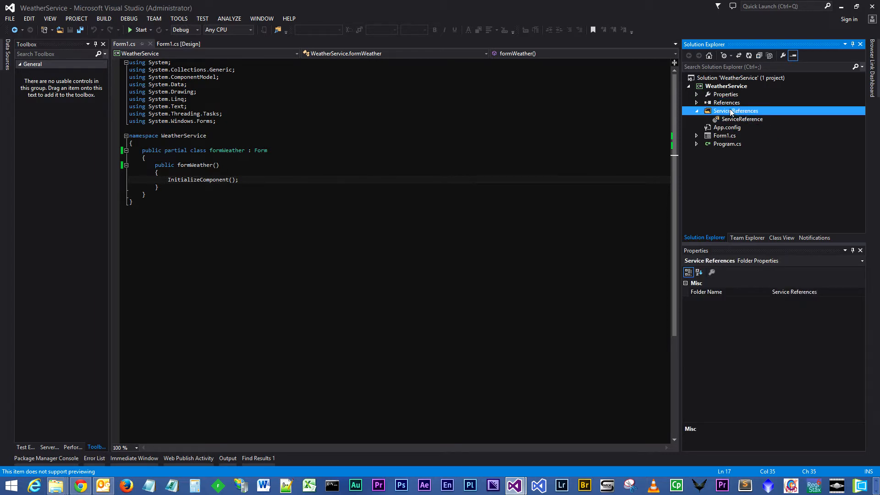
{"action": "left_click", "coordinate": [696, 111]}
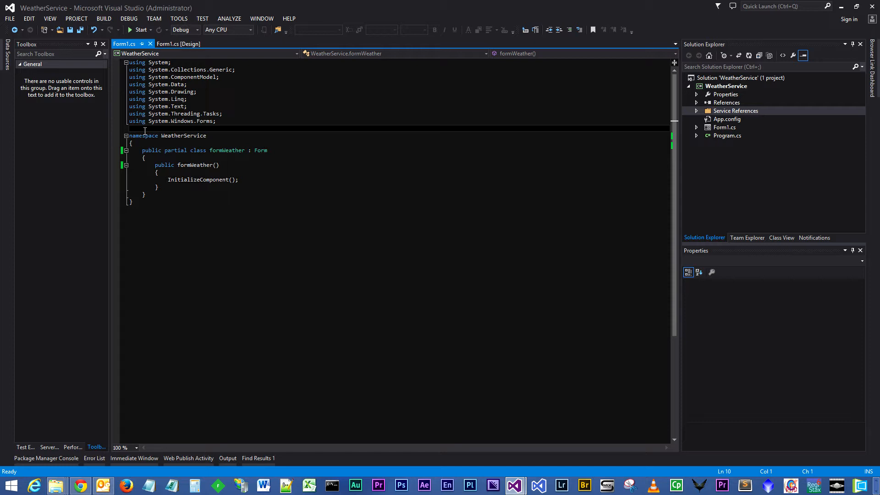
{"action": "type", "text": "using"}
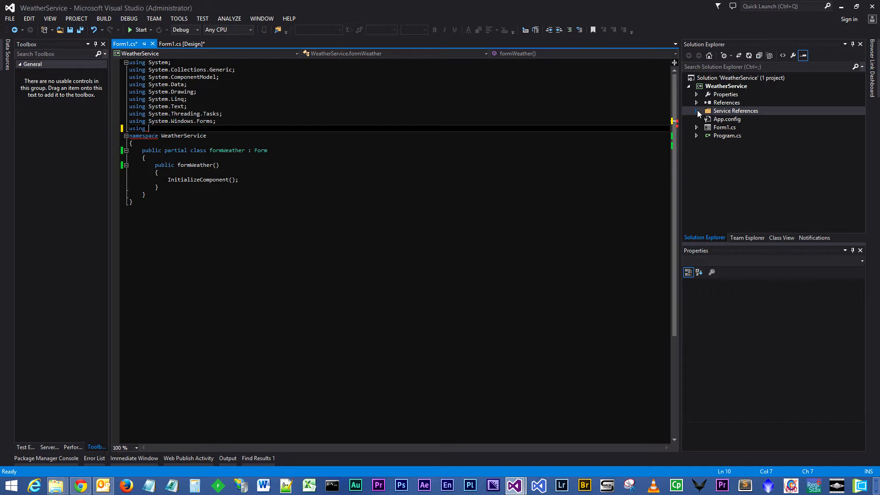
{"action": "double_click", "coordinate": [743, 119]}
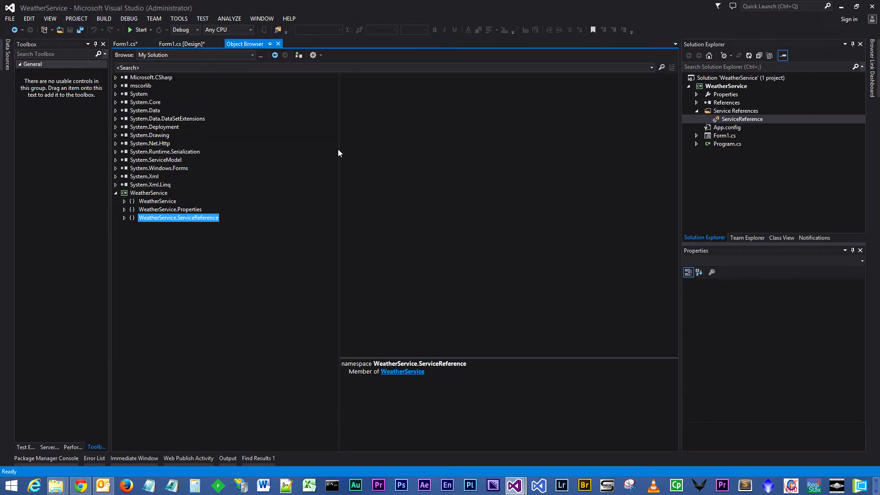
{"action": "mouse_move", "coordinate": [150, 222]}
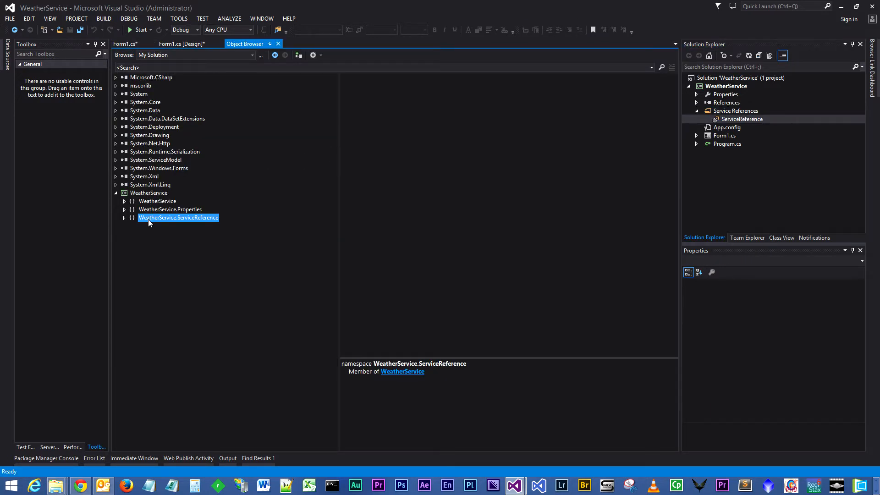
{"action": "mouse_move", "coordinate": [190, 224]}
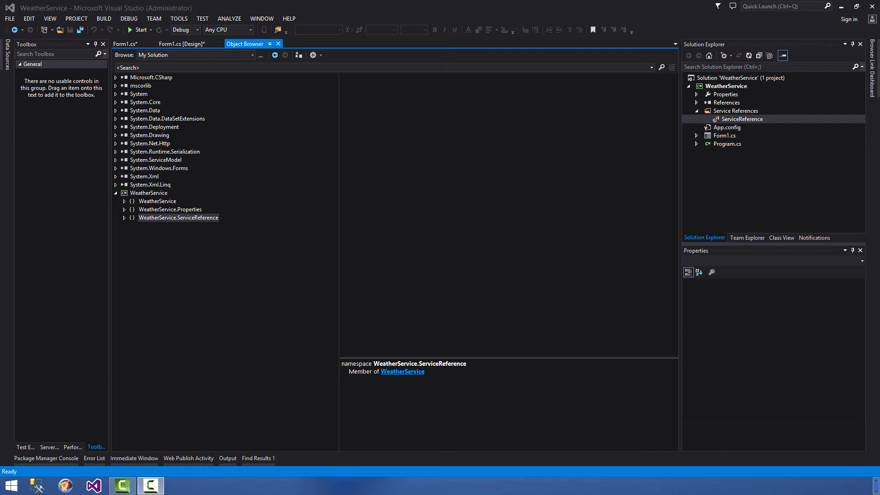
{"action": "left_click", "coordinate": [124, 44]}
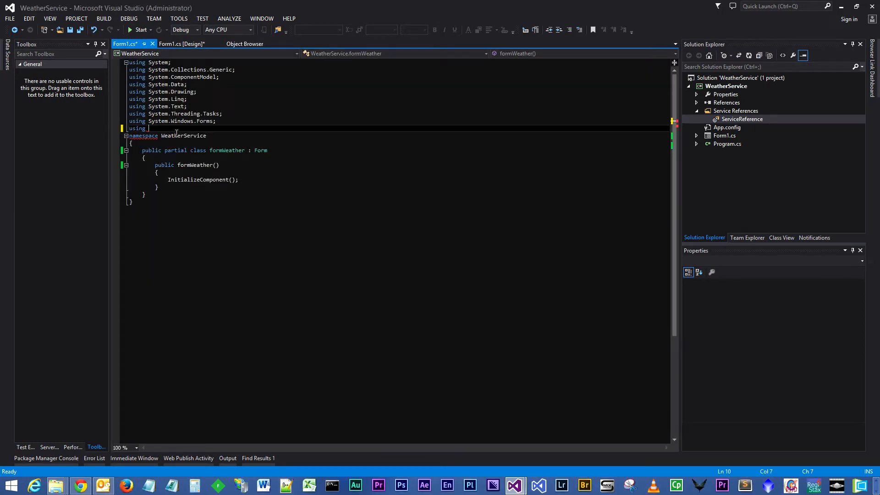
{"action": "type", "text": "WeatherService.ServiceReference;"}
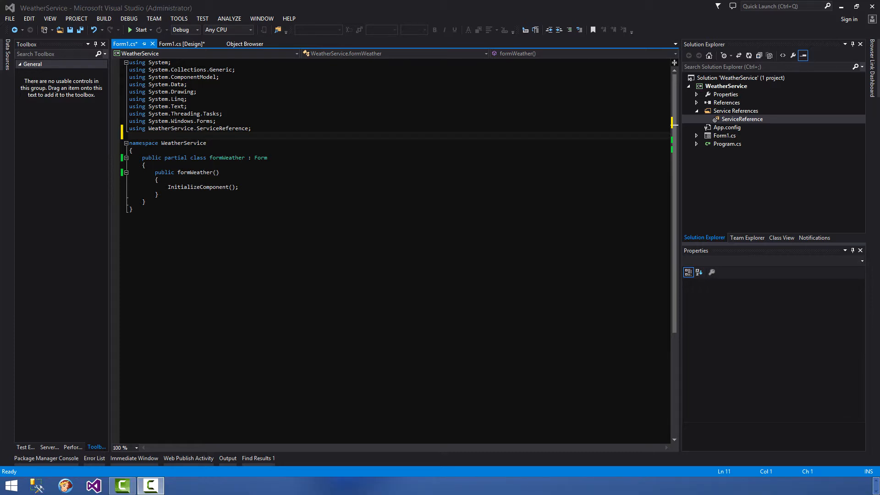
- Declare a BasicHttpBinding with MaxReceivedMessageSize 20000000 and import System.ServiceModel
{"action": "left_click", "coordinate": [238, 187]}
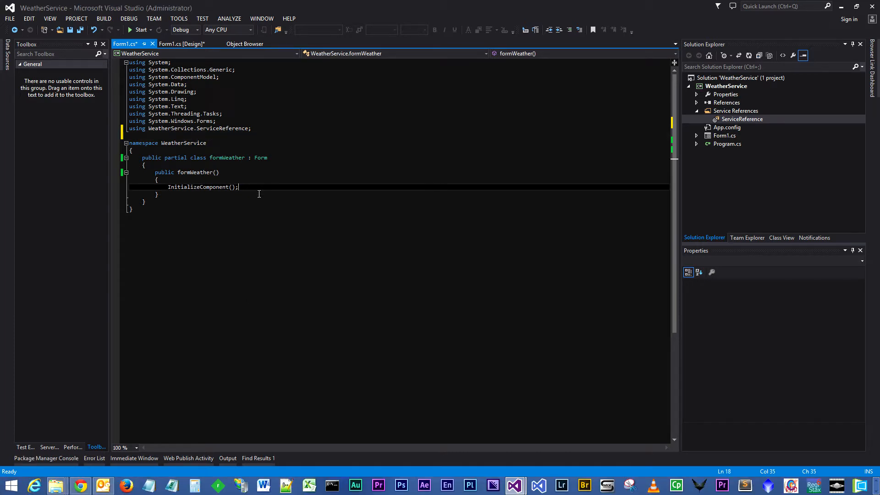
{"action": "key", "text": "enter"}
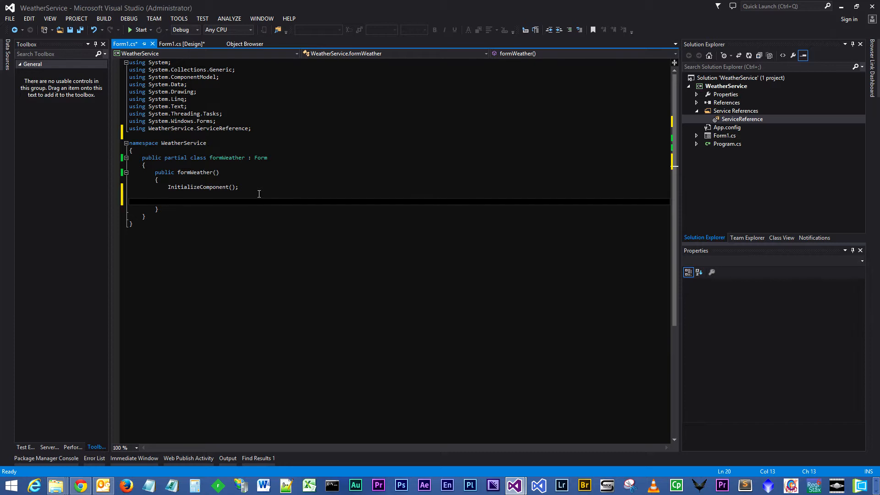
{"action": "type", "text": "BasicHttpBinding binding = new BasicHttpBinding();"}
{"action": "type", "text": "binding.MaxReceivedMessageSize = 20000000;"}
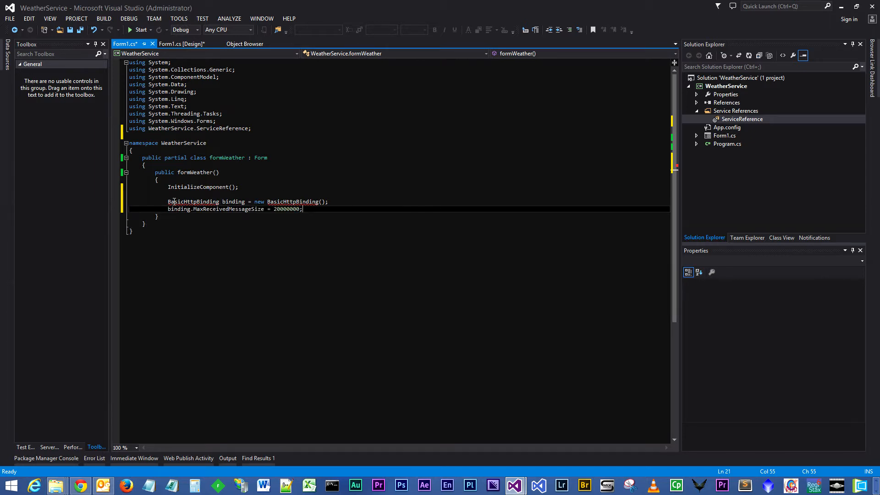
{"action": "left_click", "coordinate": [175, 201]}
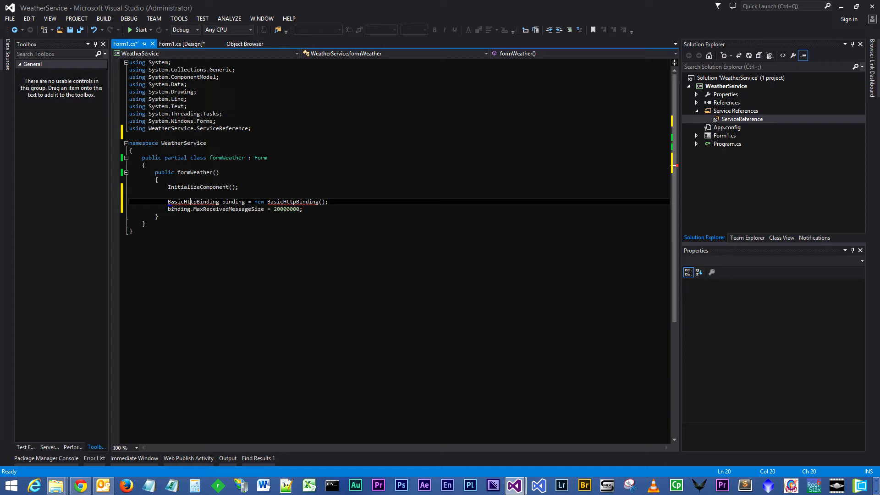
{"action": "mouse_move", "coordinate": [193, 202]}
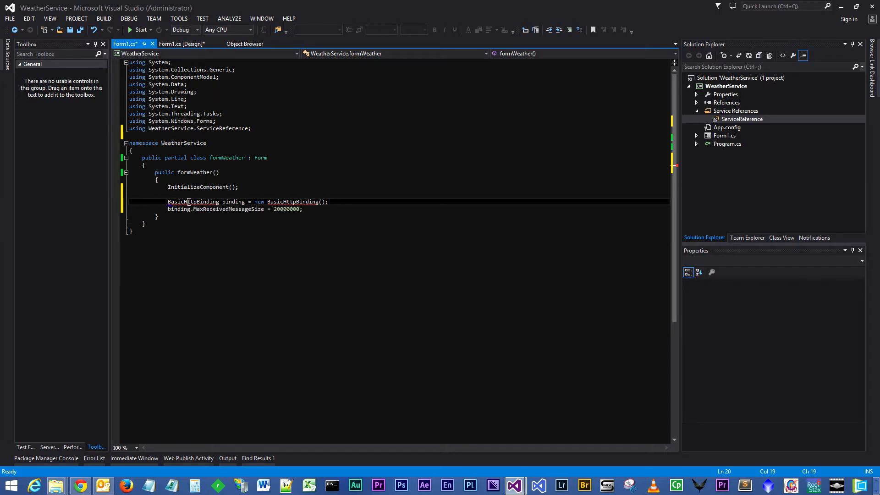
{"action": "mouse_move", "coordinate": [194, 202]}
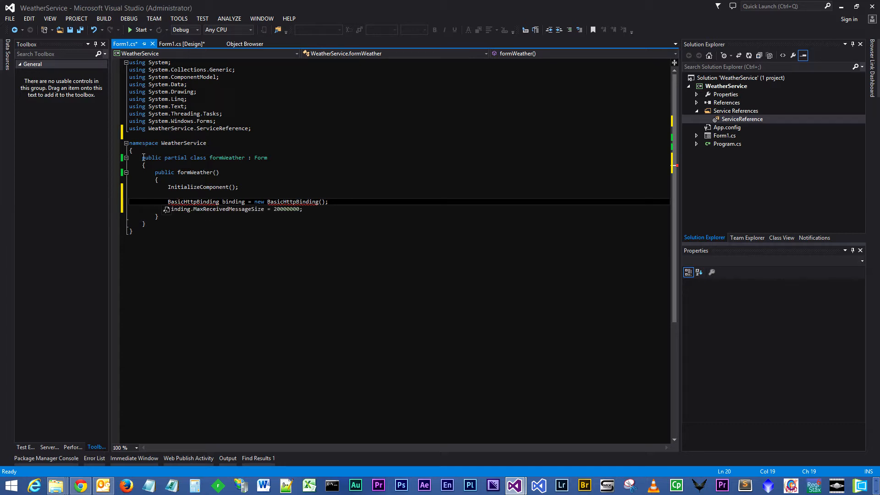
{"action": "mouse_move", "coordinate": [163, 209]}
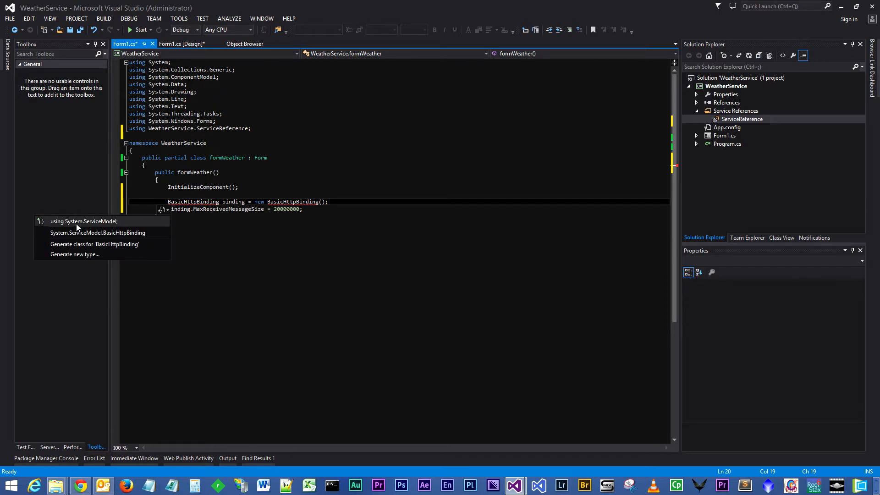
{"action": "left_click", "coordinate": [85, 221]}
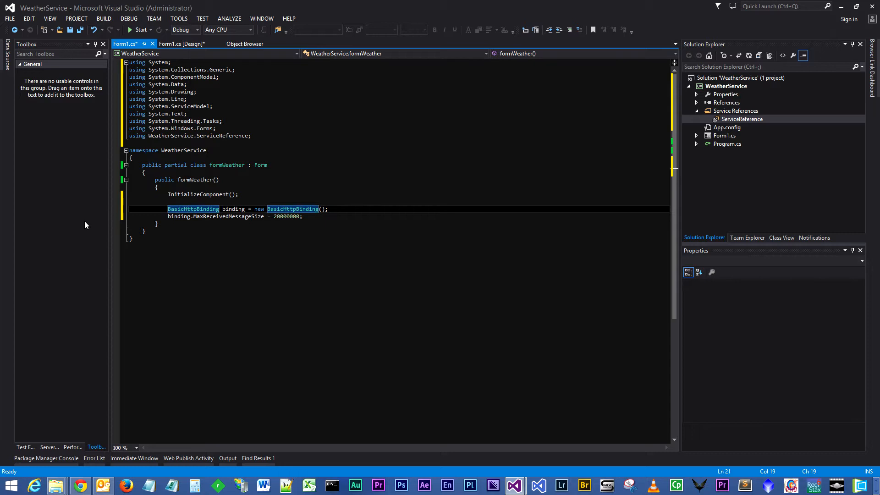
{"action": "mouse_move", "coordinate": [93, 225]}
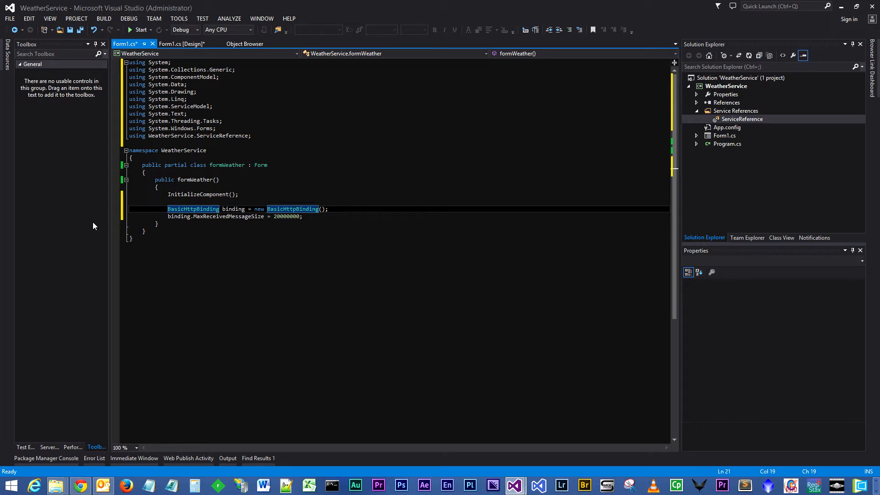
{"action": "left_click", "coordinate": [333, 209]}
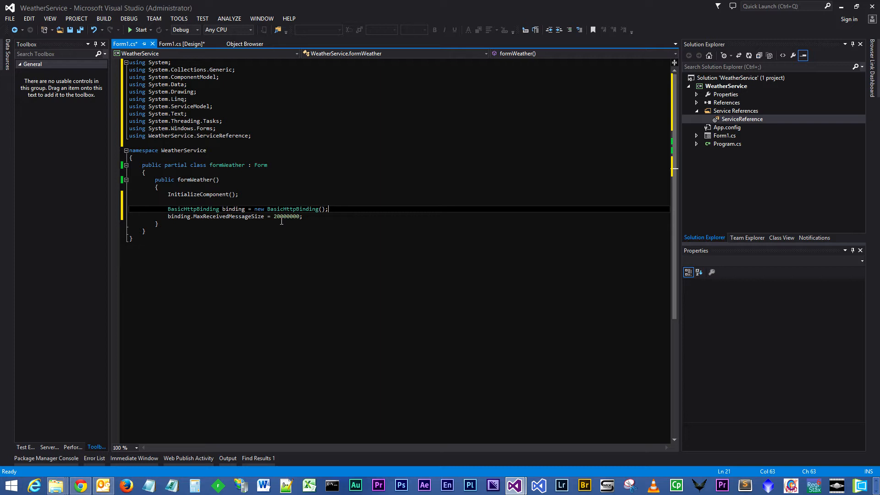
{"action": "mouse_move", "coordinate": [288, 217]}
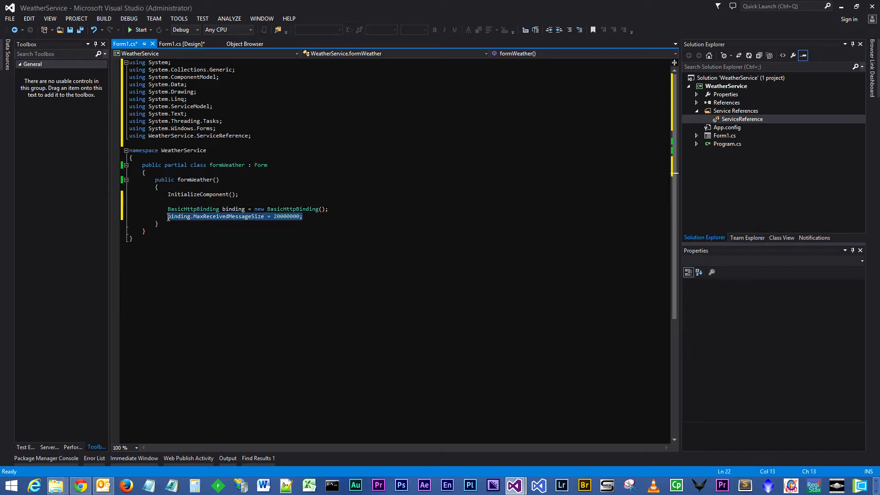
{"action": "double_click", "coordinate": [233, 209]}
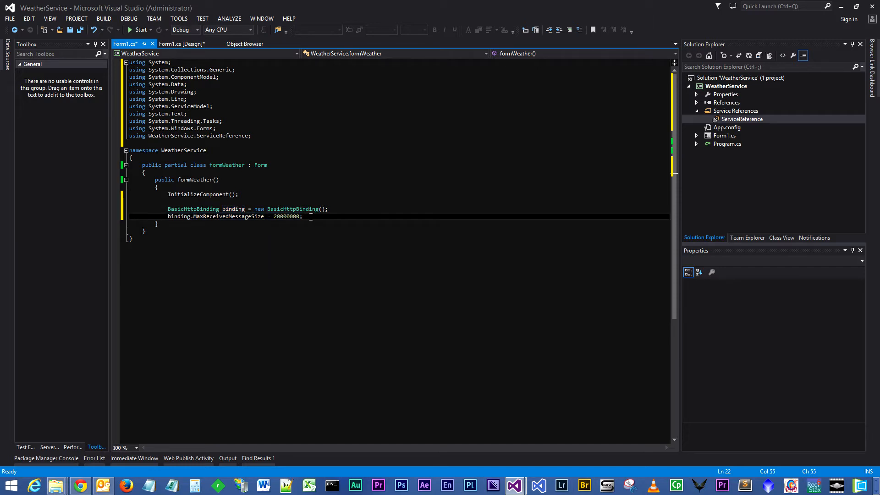
- Declare EndpointAddress 'address' pointing to the webservicex globalweather.asmx URL
{"action": "key", "text": "Return"}
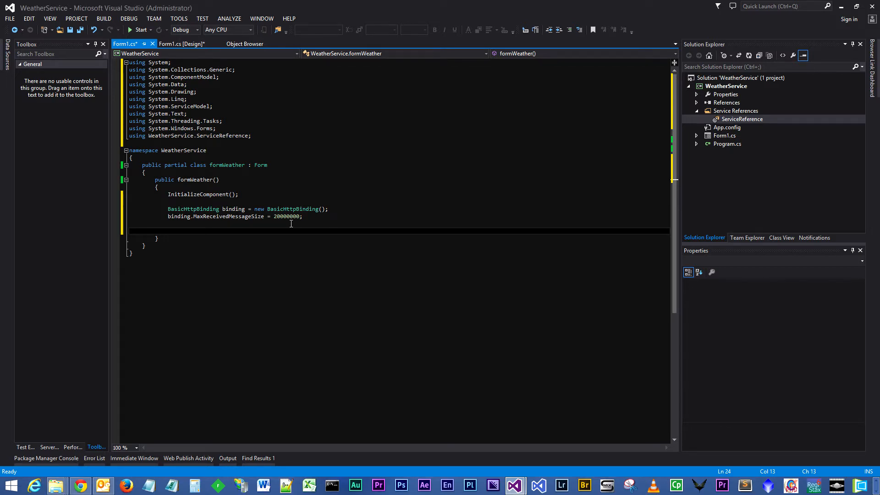
{"action": "type", "text": "EndpointAddress address = new EndpointAddress(\"http://www.webservicex.com/globalweather.asmx\");"}
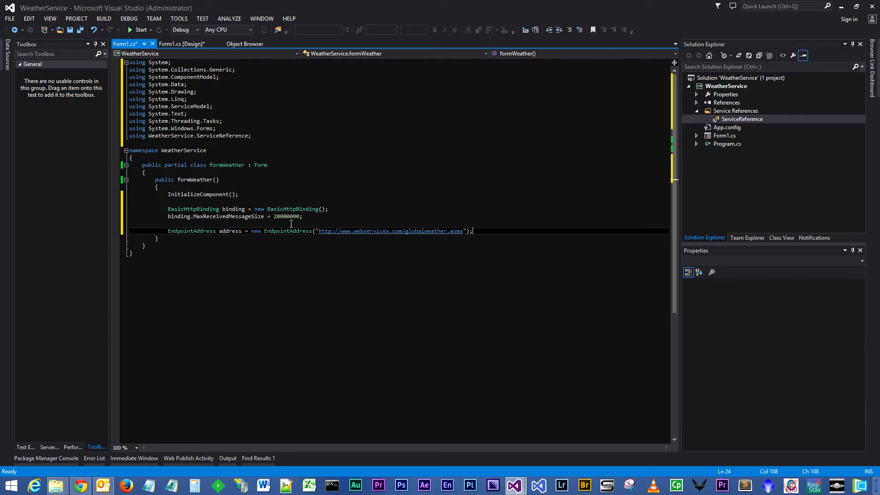
{"action": "key", "text": "Return"}
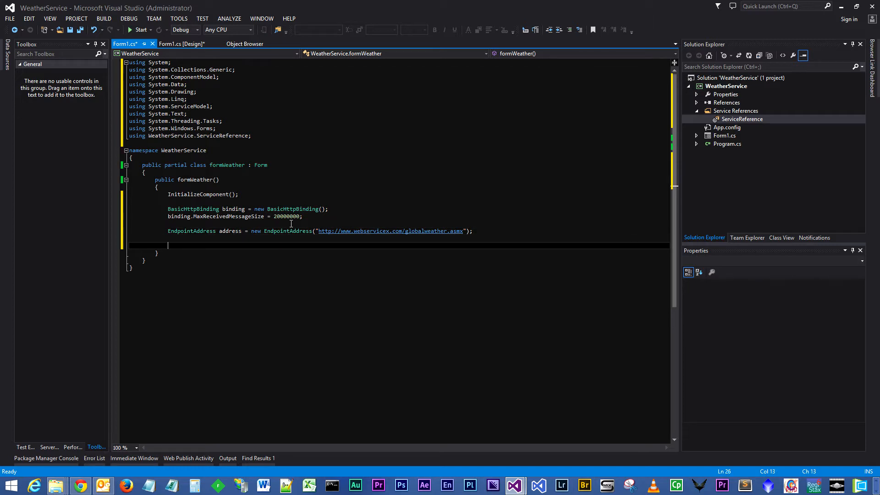
{"action": "mouse_move", "coordinate": [191, 230]}
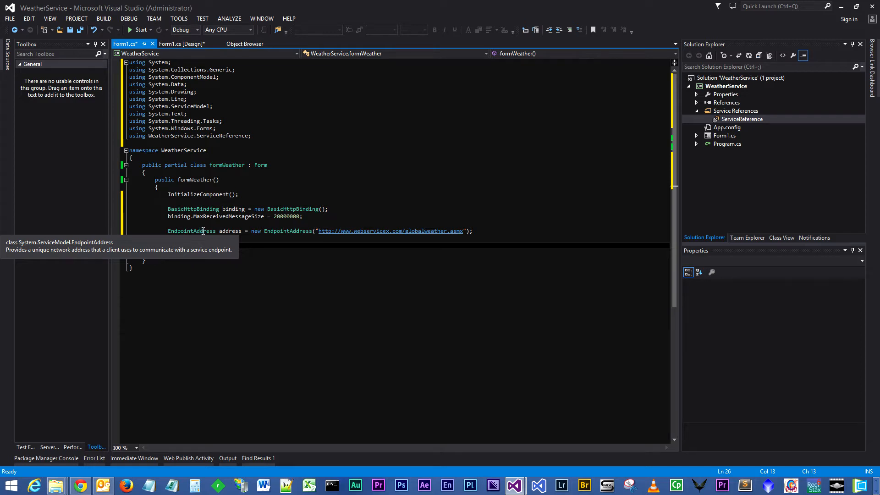
{"action": "double_click", "coordinate": [229, 231]}
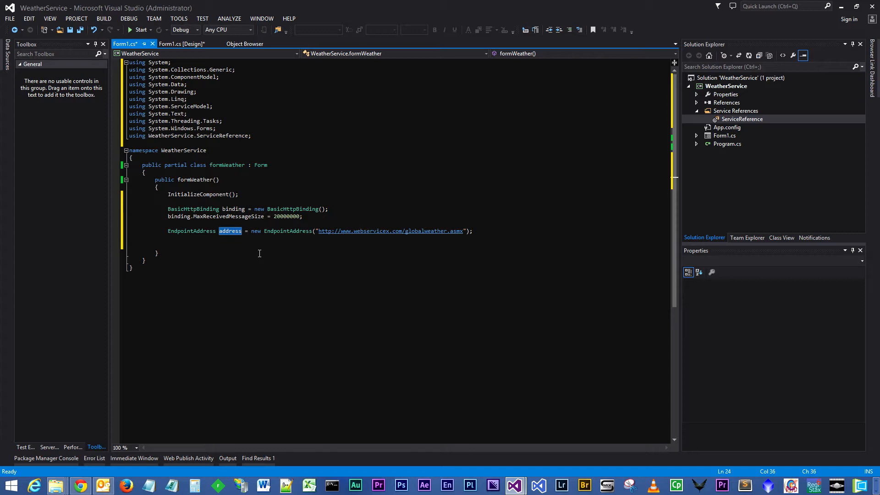
{"action": "mouse_move", "coordinate": [397, 231]}
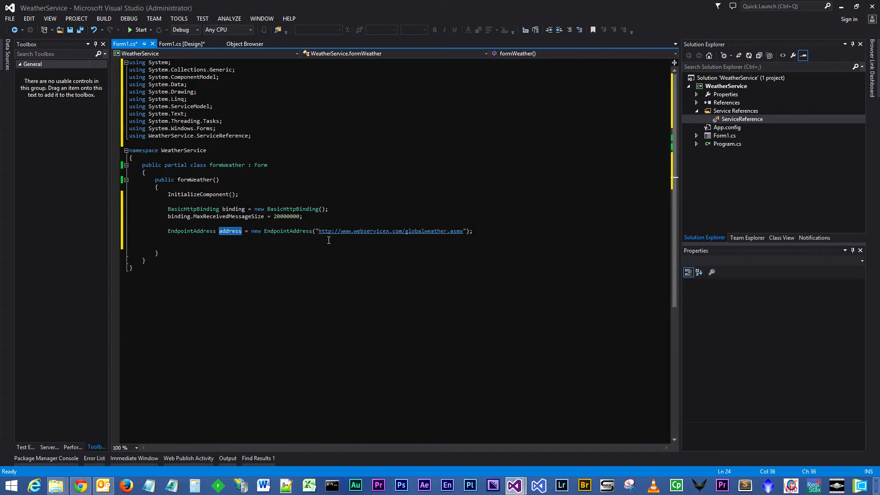
{"action": "mouse_move", "coordinate": [370, 238]}
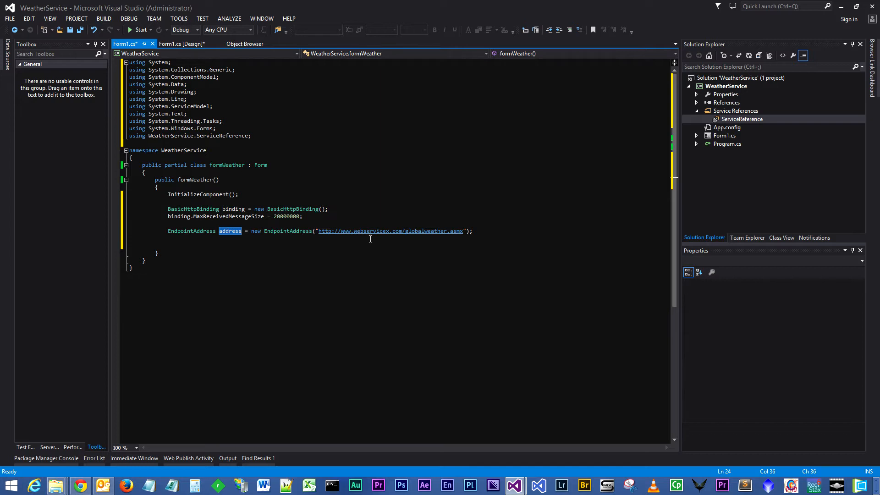
{"action": "mouse_move", "coordinate": [322, 235]}
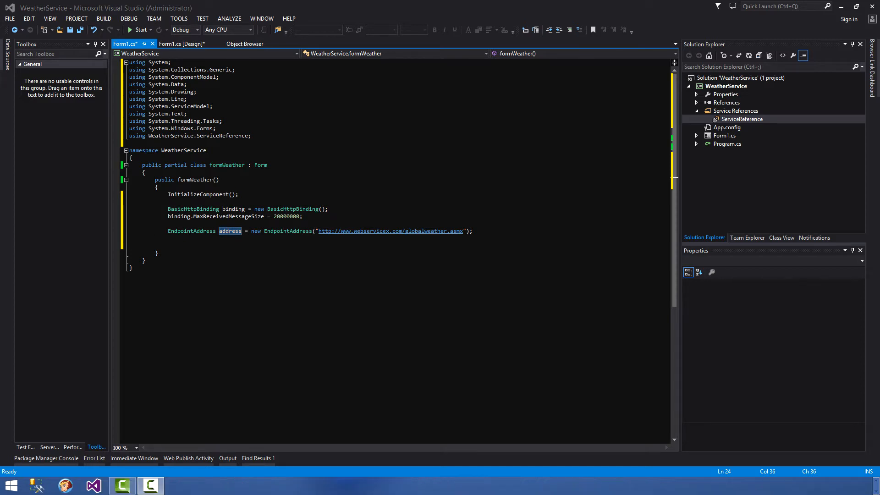
{"action": "mouse_move", "coordinate": [180, 264]}
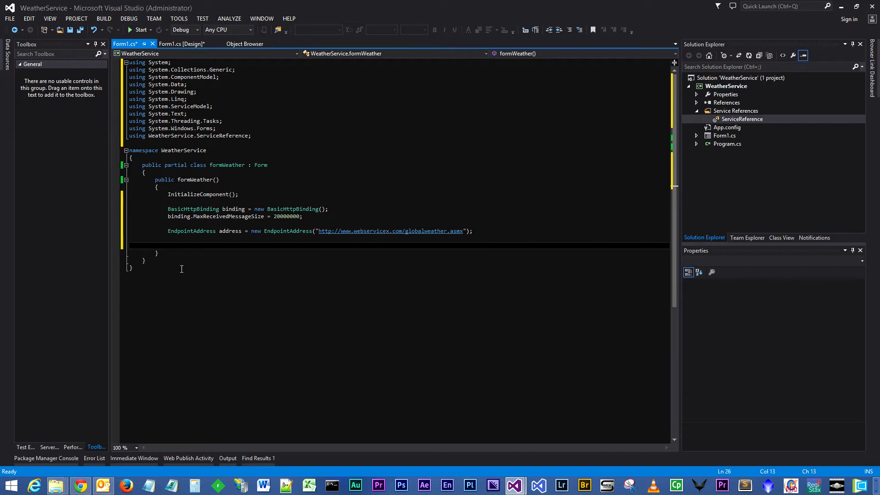
- Declare GlobalWeatherSoapClient gwsc from binding and address, then open the Object Browser
{"action": "type", "text": "GlobalWeatherSoapClient gwsc = new GlobalWeatherSoapClient(binding, address);"}
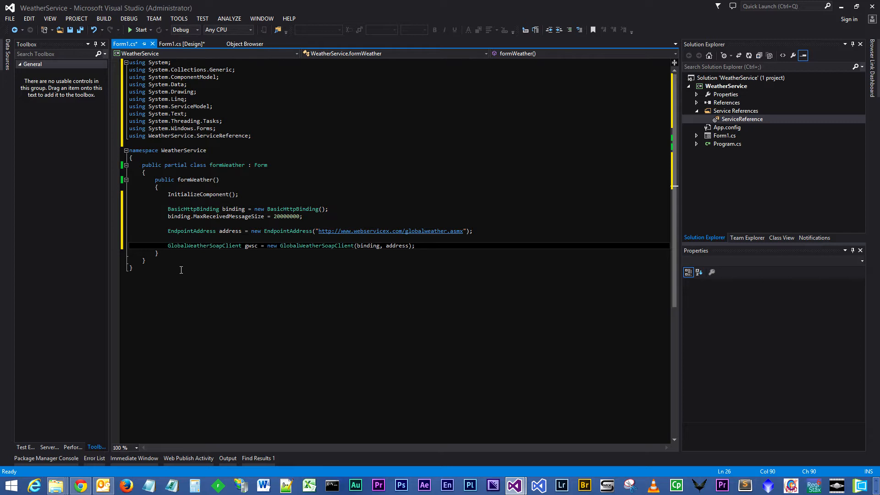
{"action": "left_click", "coordinate": [208, 260]}
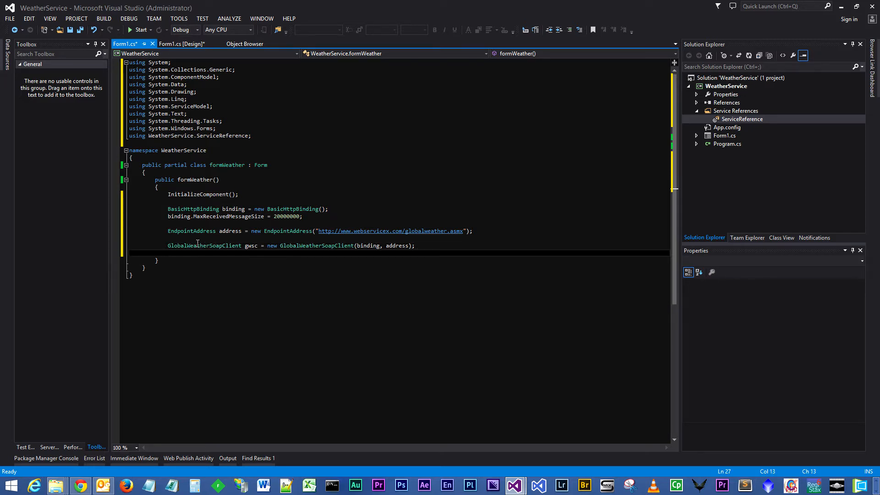
{"action": "mouse_move", "coordinate": [188, 245]}
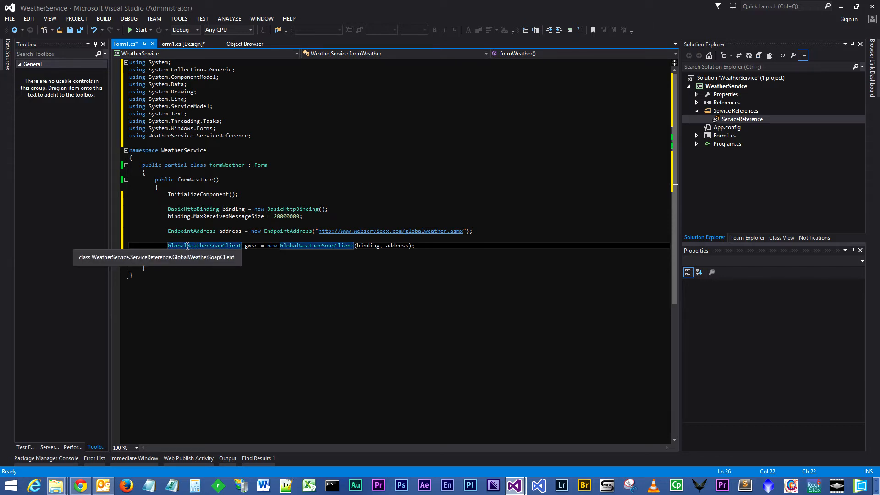
{"action": "mouse_move", "coordinate": [560, 256]}
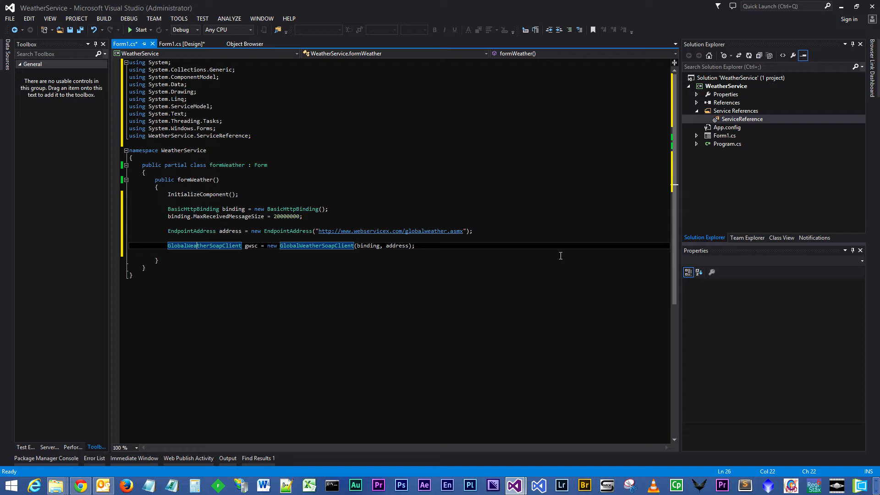
{"action": "left_click", "coordinate": [245, 44]}
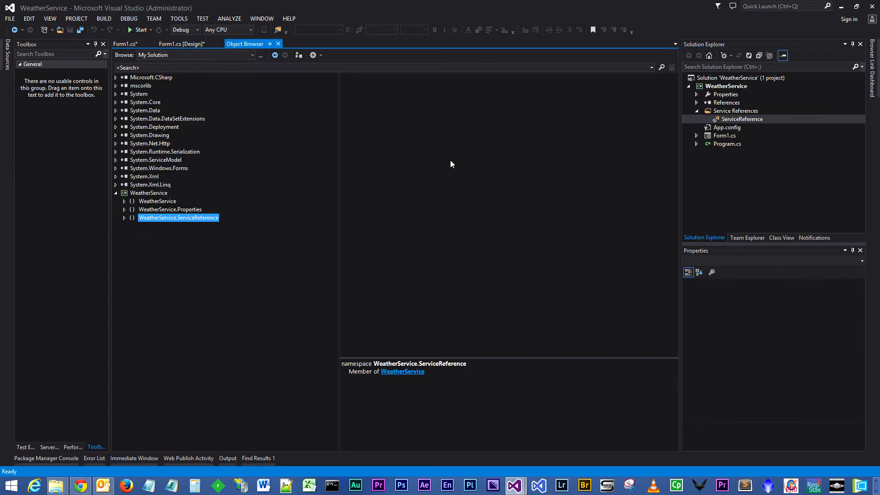
{"action": "mouse_move", "coordinate": [118, 223]}
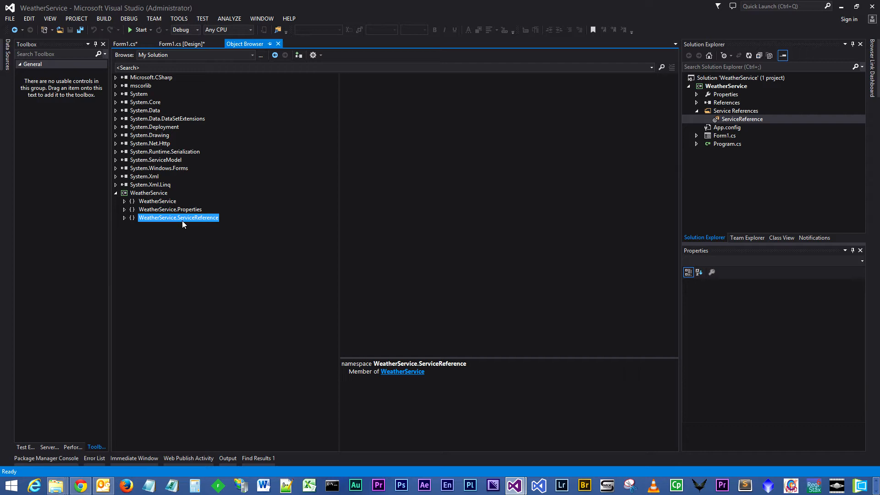
{"action": "mouse_move", "coordinate": [162, 222]}
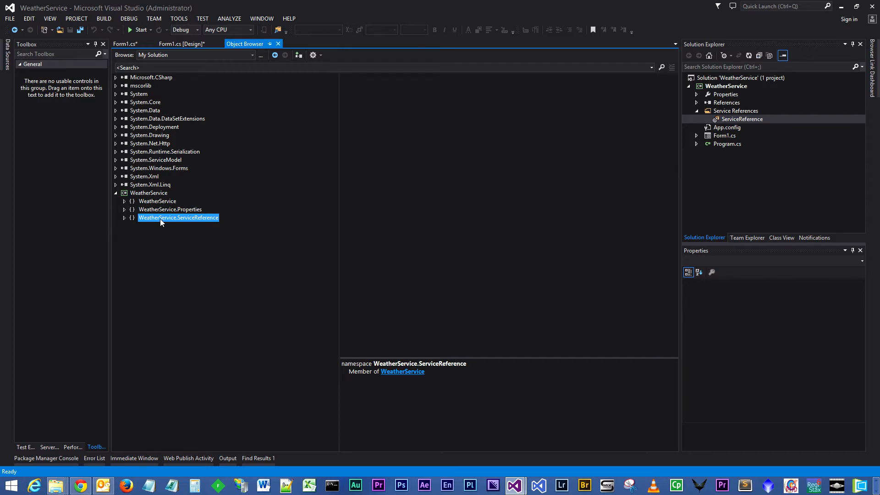
- In Object Browser, view the GetCitiesByCountry and GetWeather signatures, then return to Form1.cs
{"action": "left_click", "coordinate": [125, 217]}
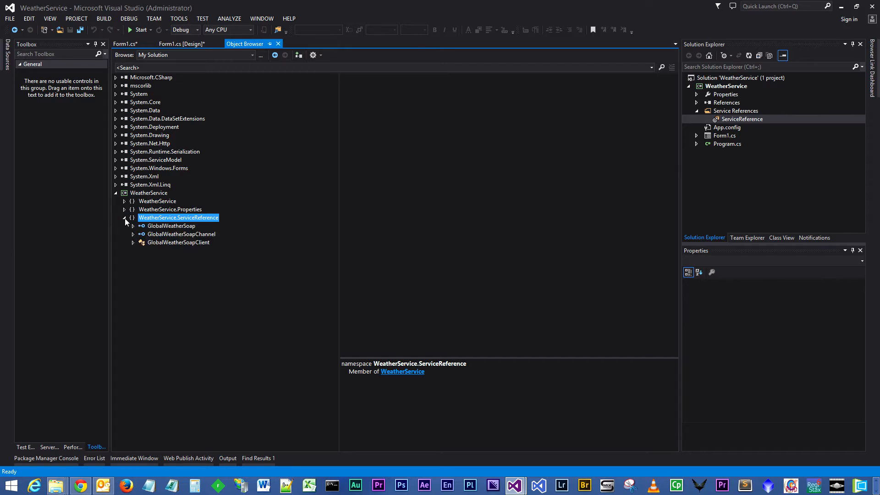
{"action": "left_click", "coordinate": [178, 242]}
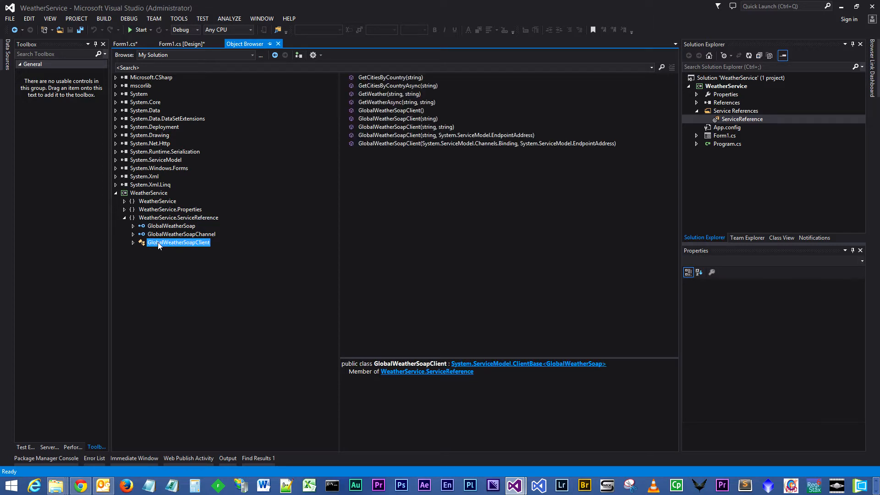
{"action": "mouse_move", "coordinate": [195, 247]}
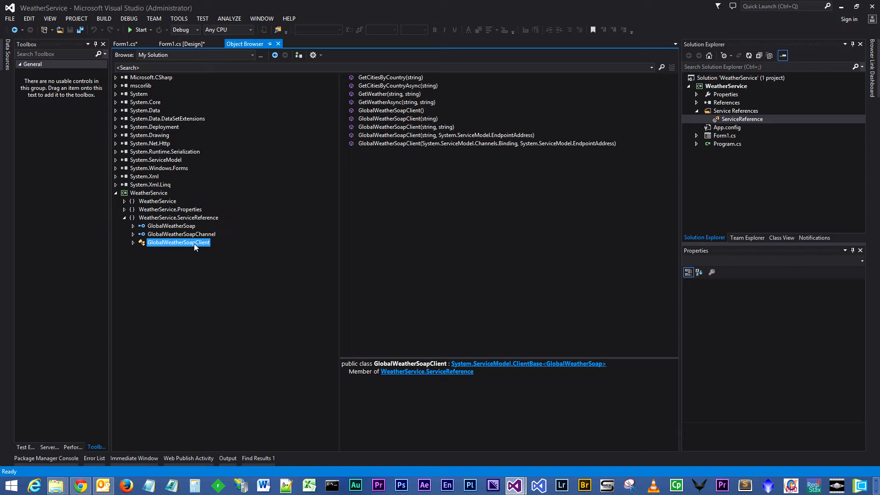
{"action": "mouse_move", "coordinate": [406, 178]}
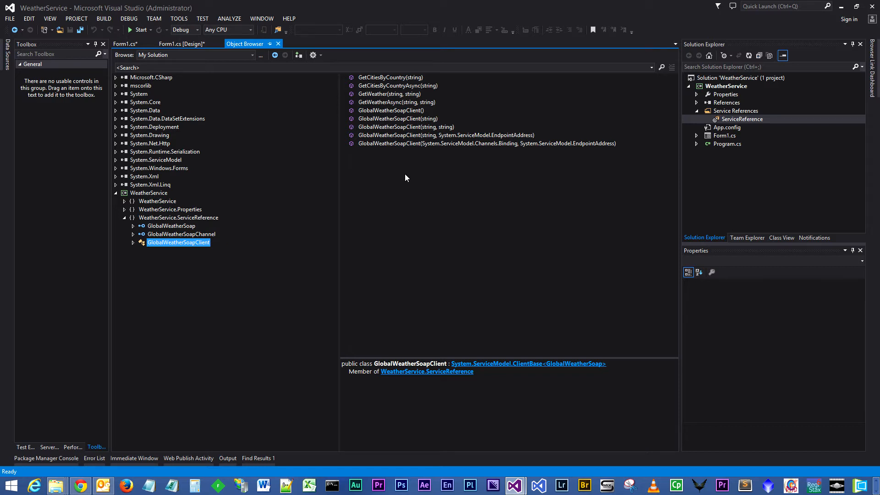
{"action": "mouse_move", "coordinate": [385, 80]}
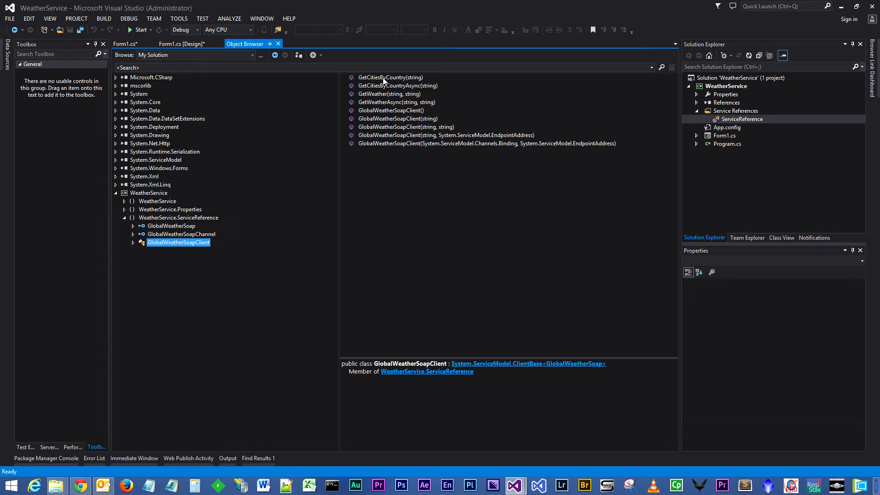
{"action": "left_click", "coordinate": [390, 77]}
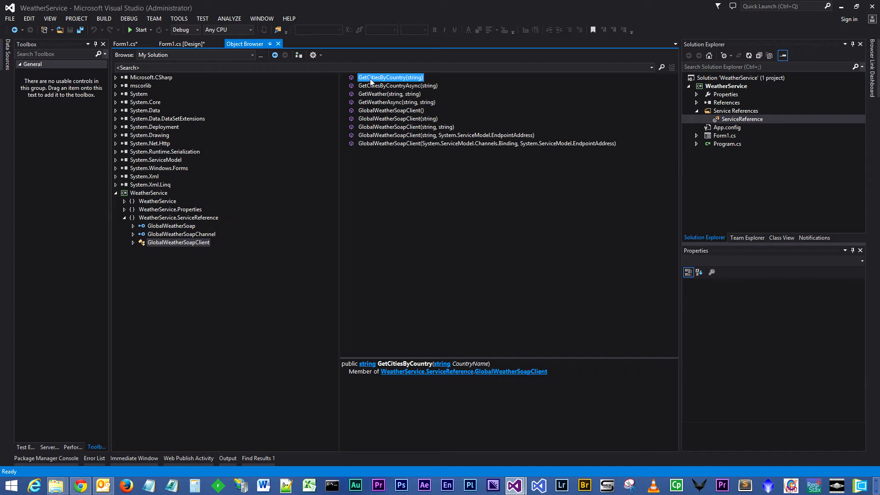
{"action": "left_click", "coordinate": [389, 93]}
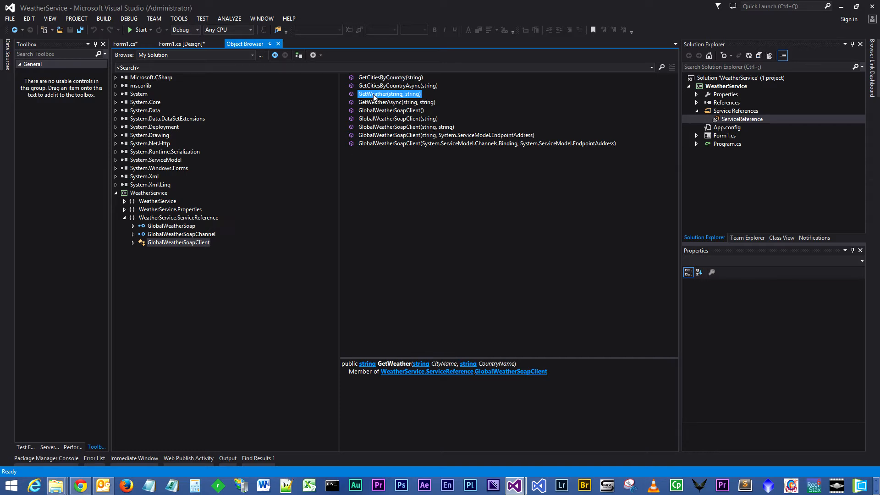
{"action": "left_click", "coordinate": [124, 44]}
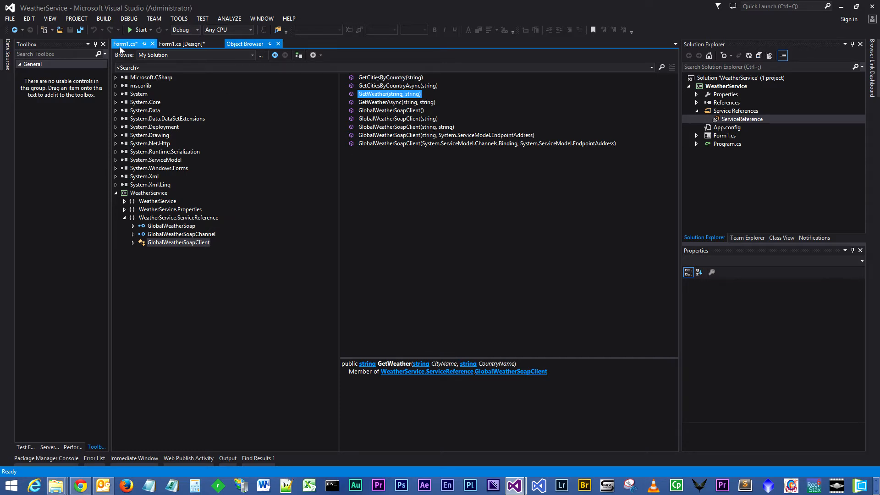
{"action": "mouse_move", "coordinate": [125, 44]}
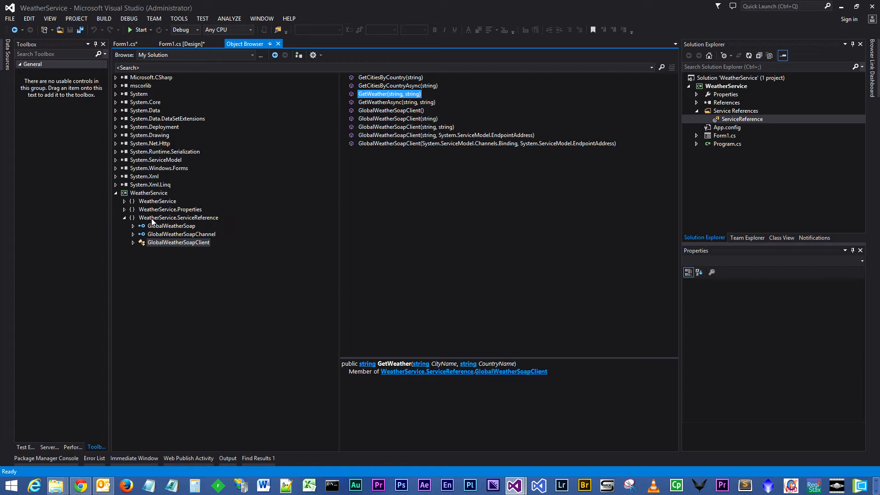
{"action": "mouse_move", "coordinate": [146, 185]}
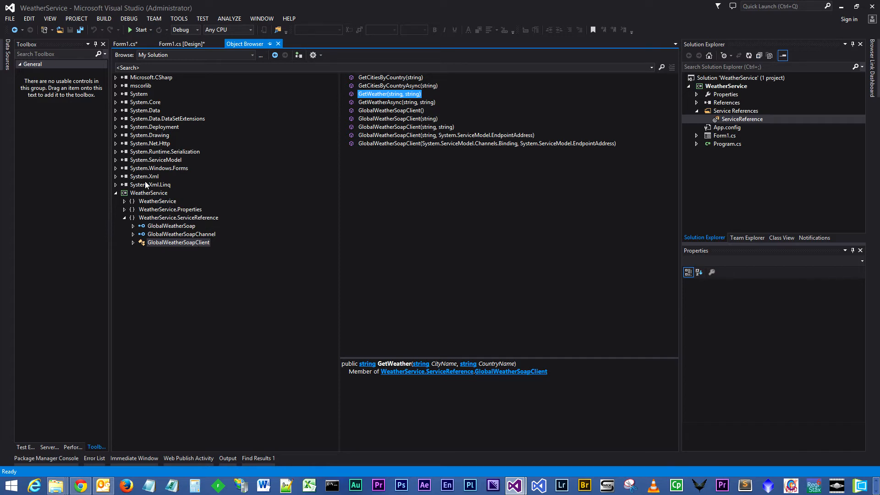
{"action": "left_click", "coordinate": [125, 44]}
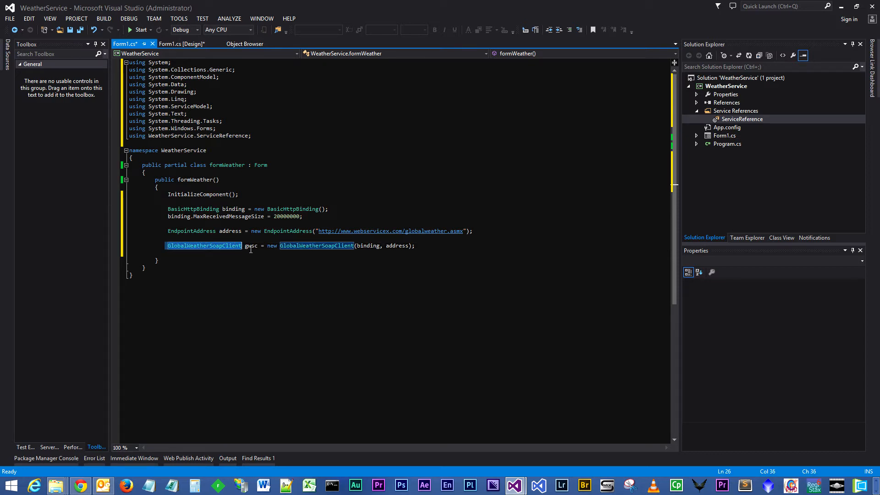
{"action": "double_click", "coordinate": [251, 246]}
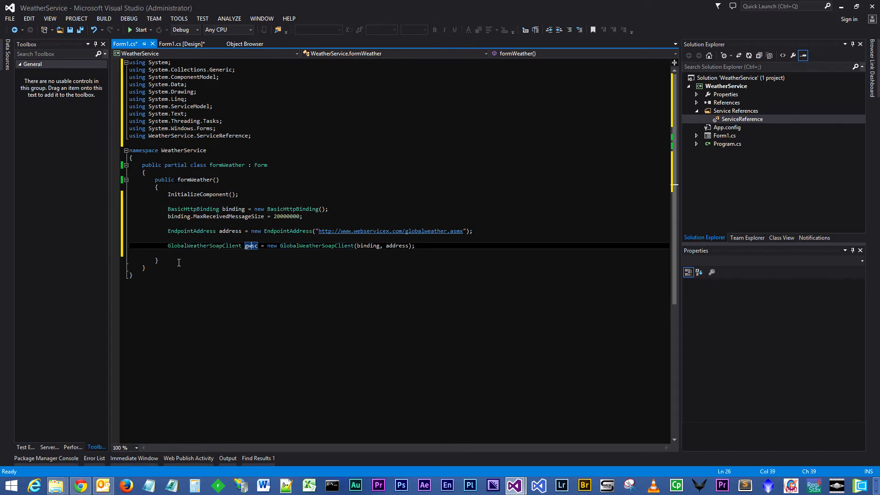
{"action": "mouse_move", "coordinate": [331, 270]}
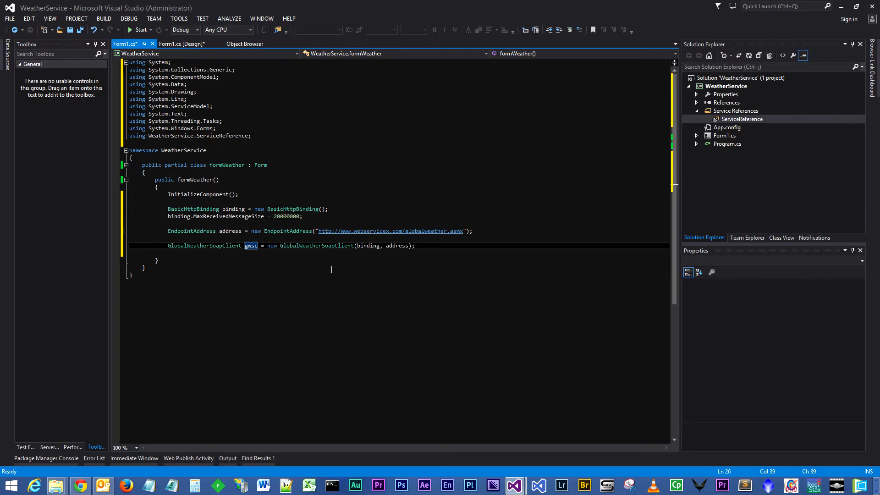
{"action": "mouse_move", "coordinate": [370, 245]}
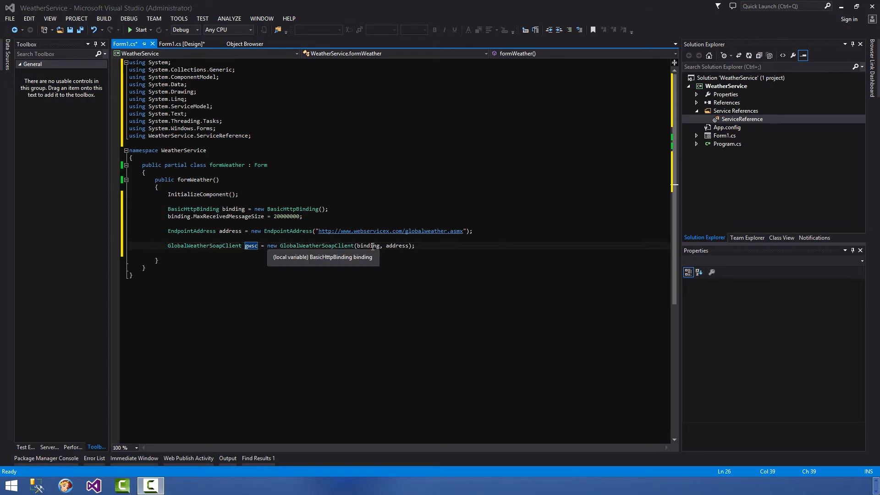
{"action": "left_click", "coordinate": [235, 209]}
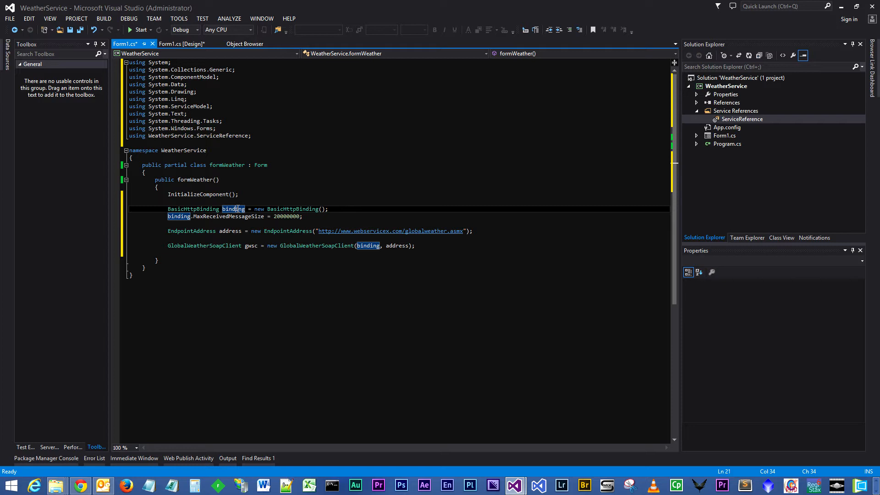
{"action": "mouse_move", "coordinate": [396, 245]}
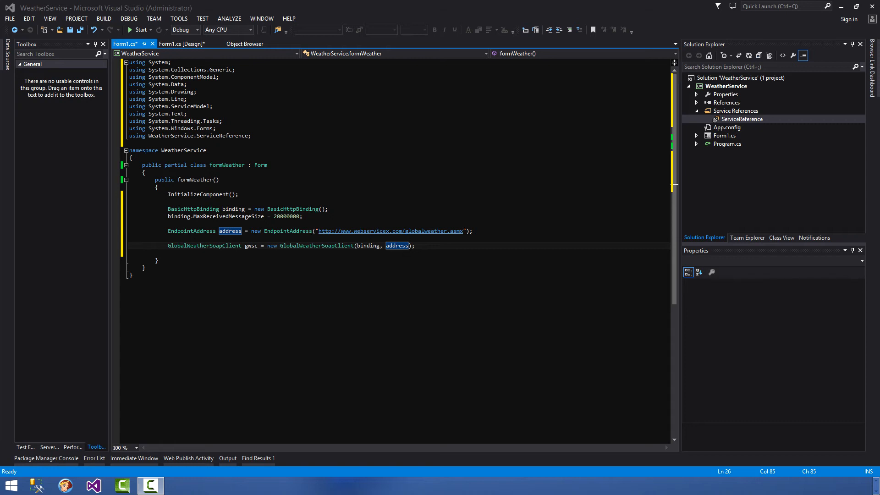
{"action": "mouse_move", "coordinate": [380, 407]}
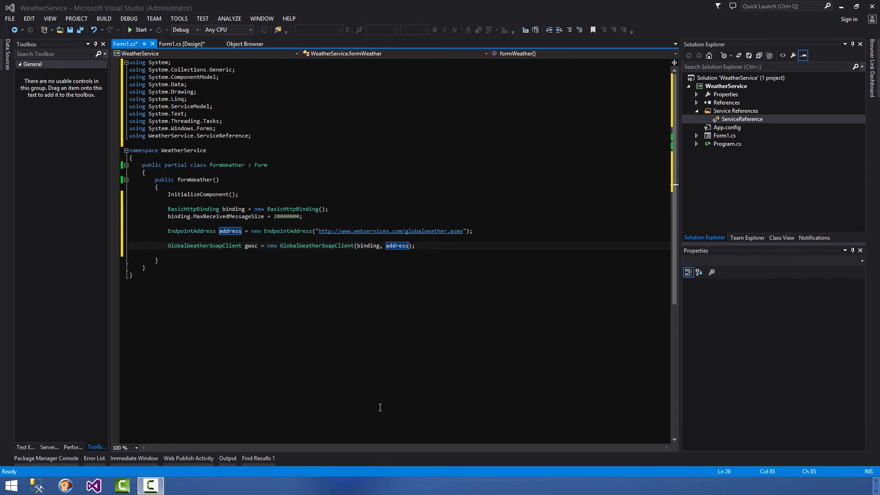
- Add var cities = gwsc.GetCitiesByCountry(""); below the GlobalWeatherSoapClient line
{"action": "left_click", "coordinate": [373, 259]}
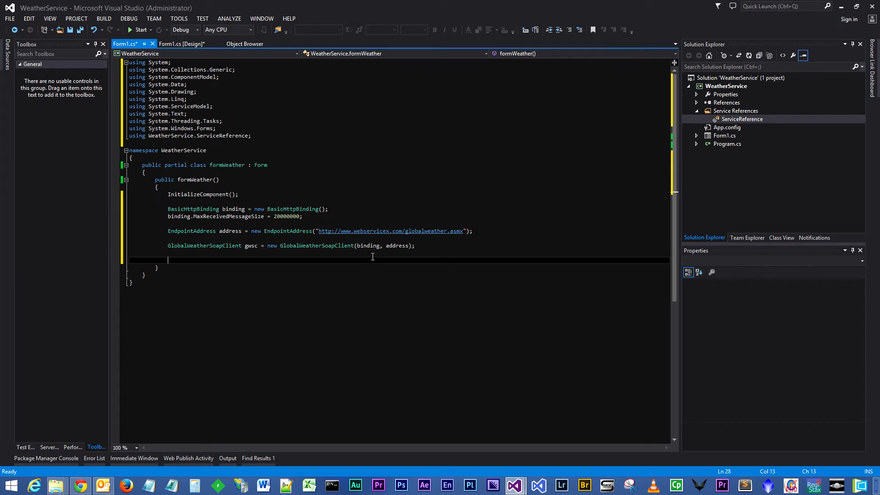
{"action": "type", "text": "var cities = gwsc.GetCitiesByCountry(\"\");"}
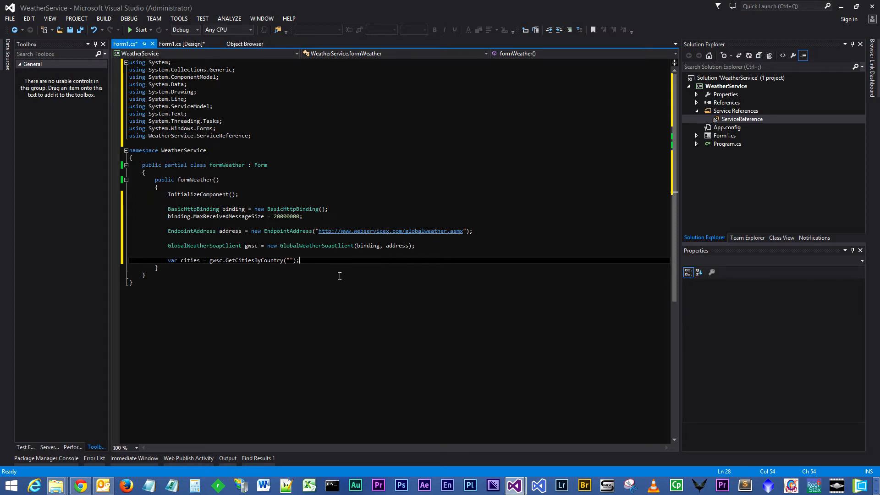
{"action": "mouse_move", "coordinate": [323, 286]}
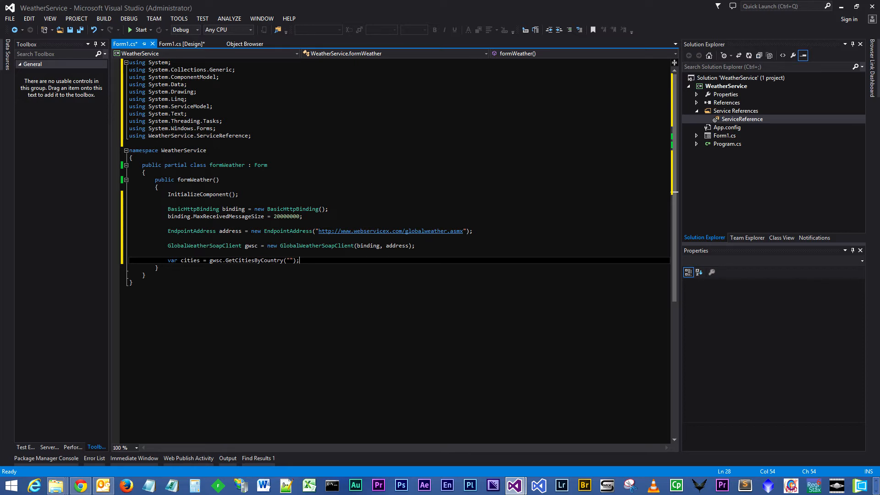
{"action": "mouse_move", "coordinate": [4, 235]}
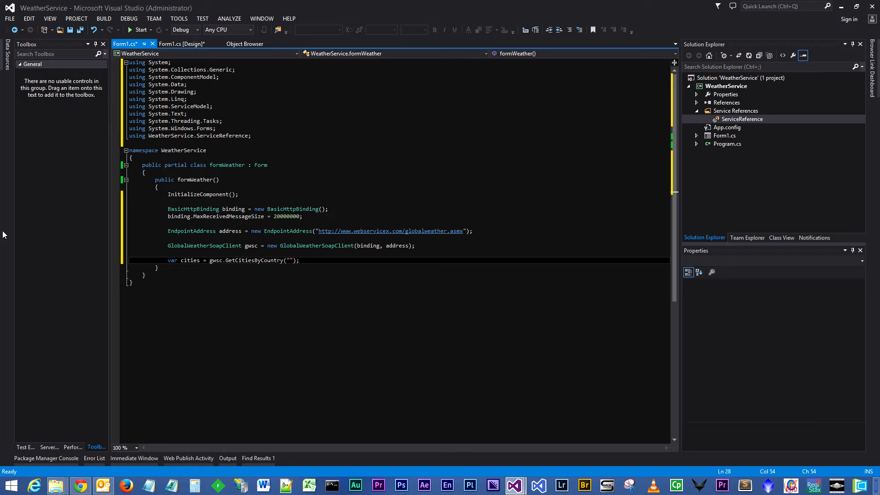
{"action": "double_click", "coordinate": [290, 260]}
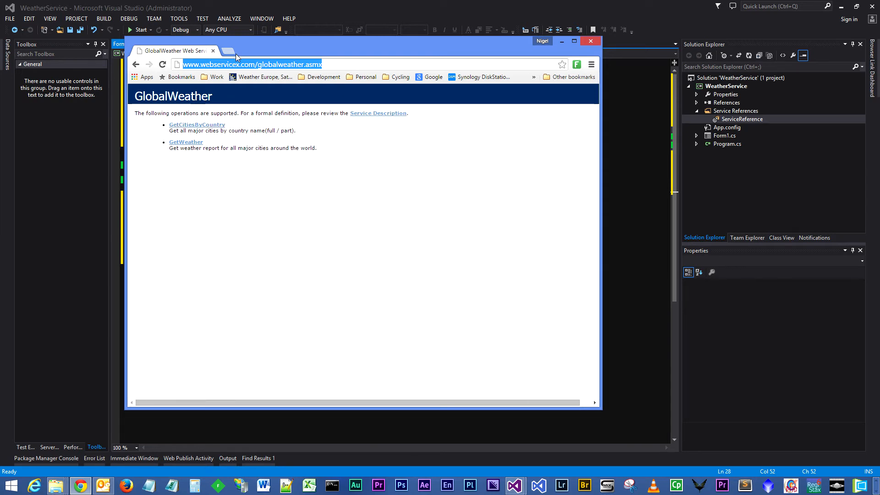
{"action": "mouse_move", "coordinate": [208, 145]}
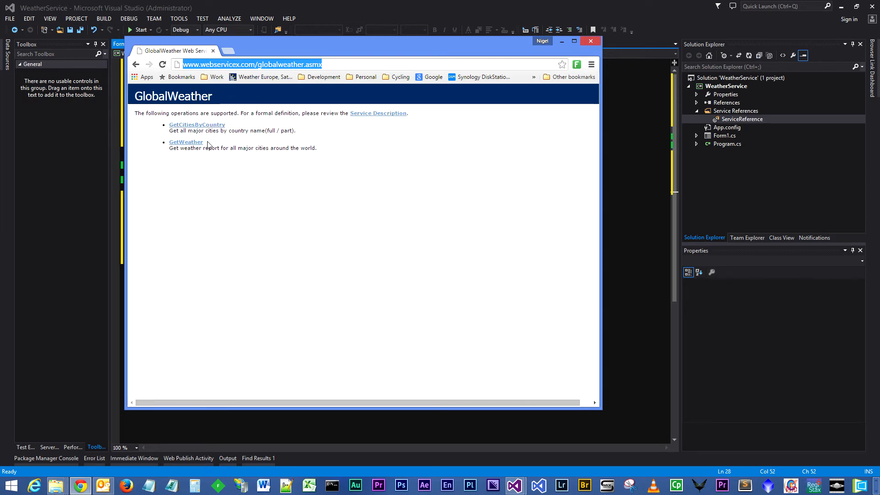
{"action": "mouse_move", "coordinate": [196, 124]}
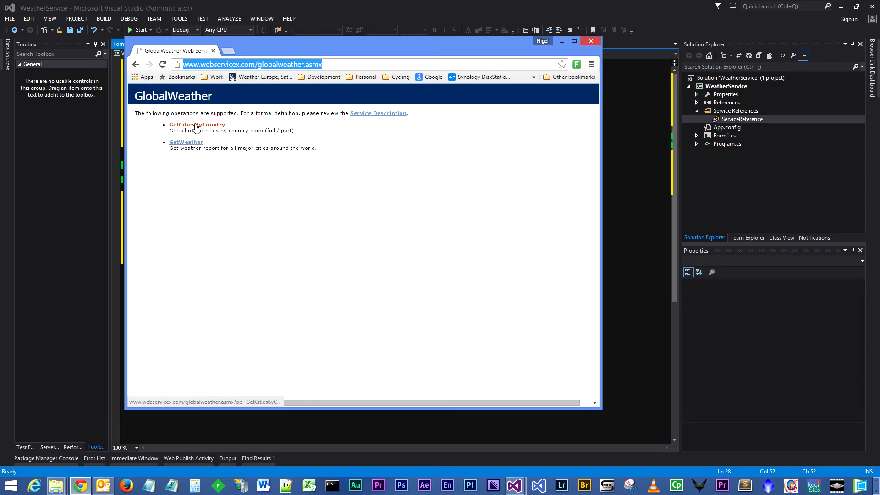
{"action": "mouse_move", "coordinate": [186, 129]}
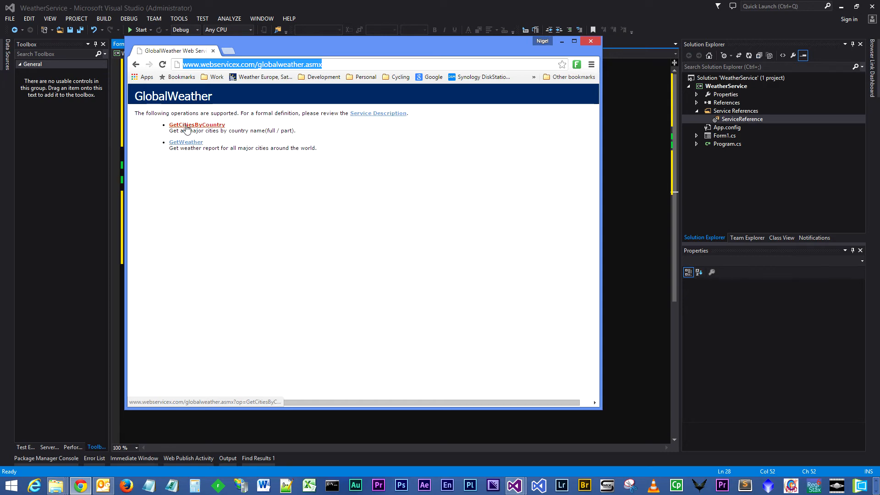
- Invoke GetCitiesByCountry with an empty CountryName and scroll through the returned city XML
{"action": "left_click", "coordinate": [196, 125]}
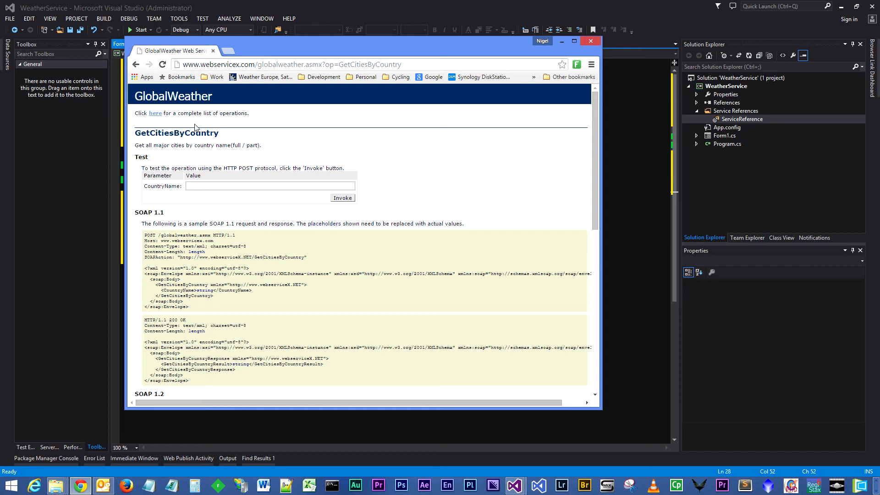
{"action": "left_click", "coordinate": [270, 186]}
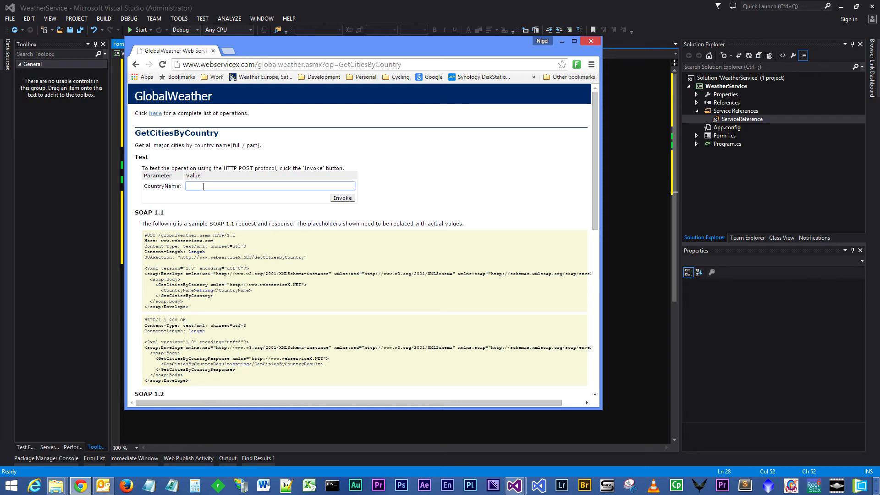
{"action": "mouse_move", "coordinate": [186, 191]}
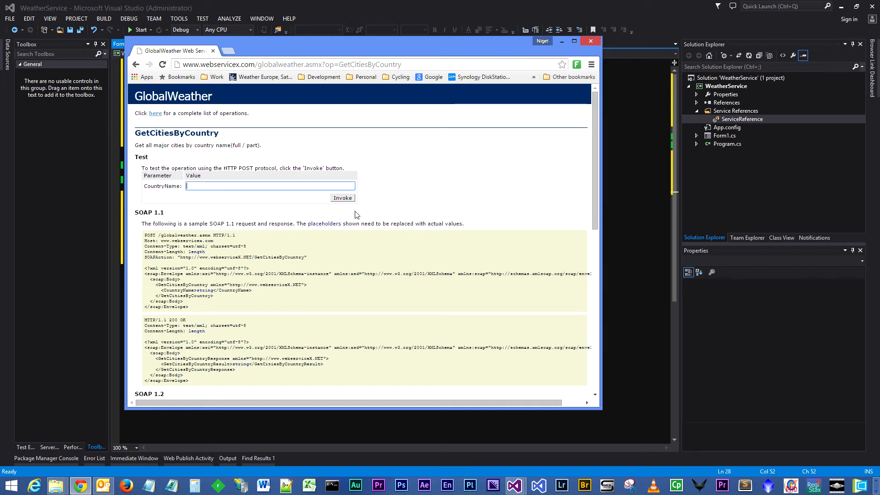
{"action": "left_click", "coordinate": [342, 197]}
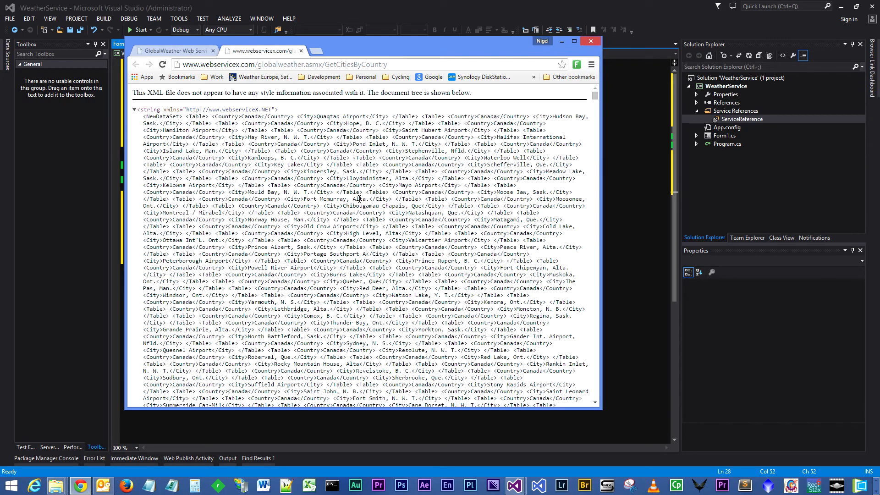
{"action": "scroll", "scroll_direction": "down", "scroll_amount": 3}
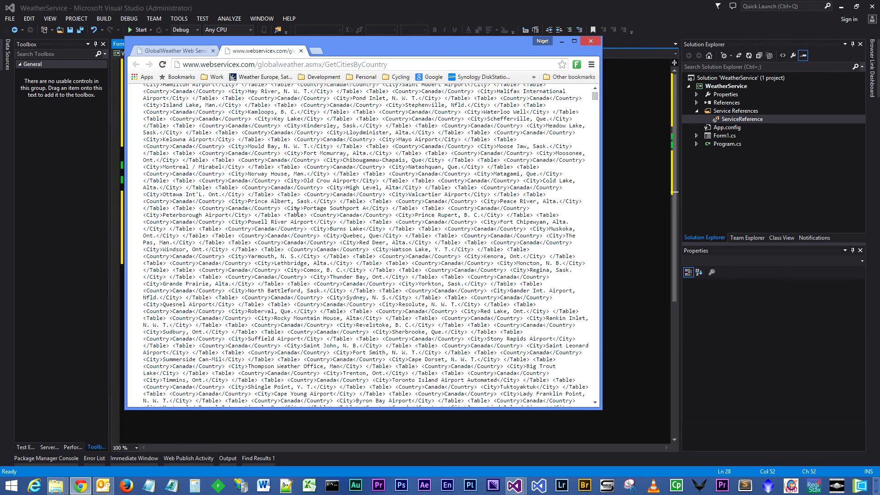
{"action": "scroll", "scroll_direction": "down", "scroll_amount": 3}
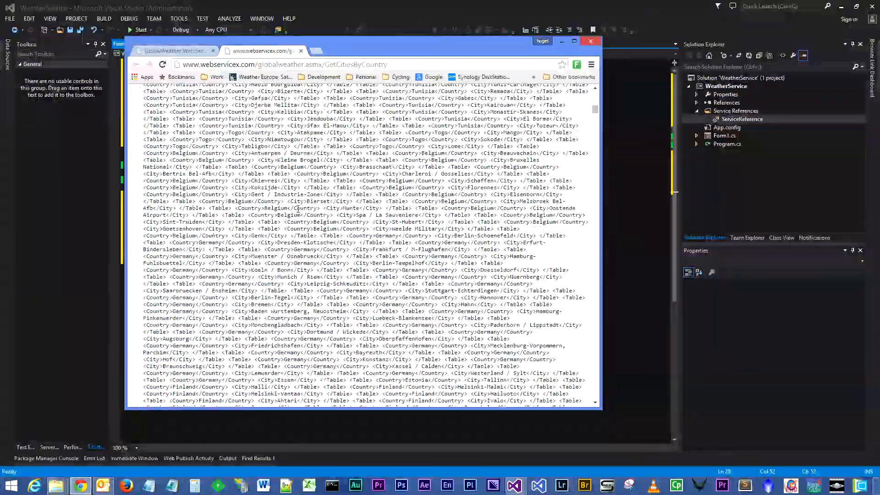
{"action": "scroll", "scroll_direction": "down", "scroll_amount": 3}
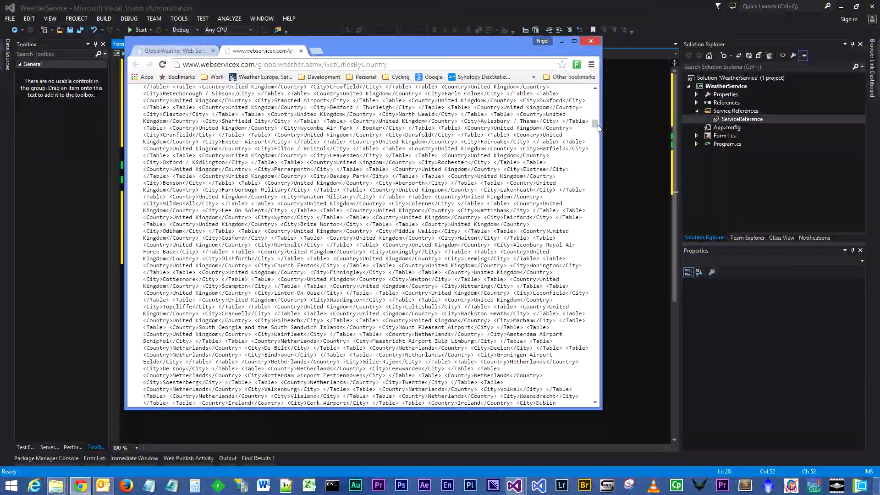
{"action": "scroll", "scroll_direction": "down", "scroll_amount": 3}
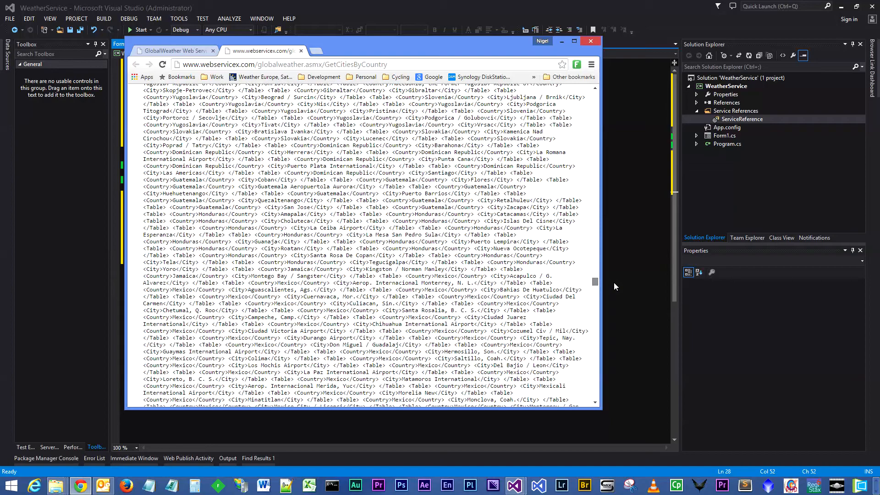
{"action": "scroll", "scroll_direction": "down", "scroll_amount": 3}
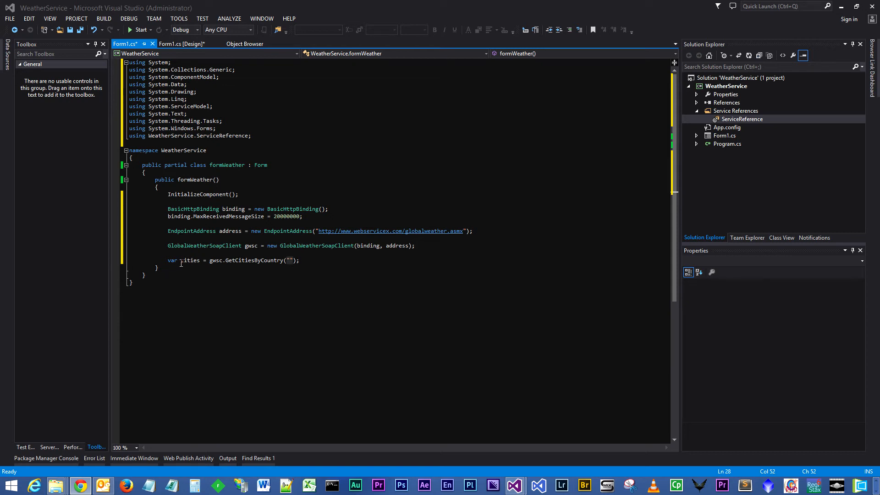
{"action": "double_click", "coordinate": [172, 260]}
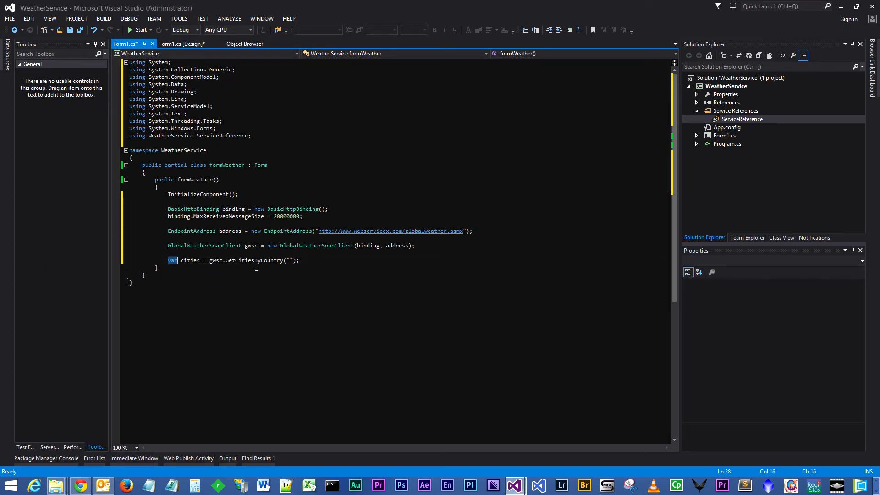
{"action": "mouse_move", "coordinate": [209, 260]}
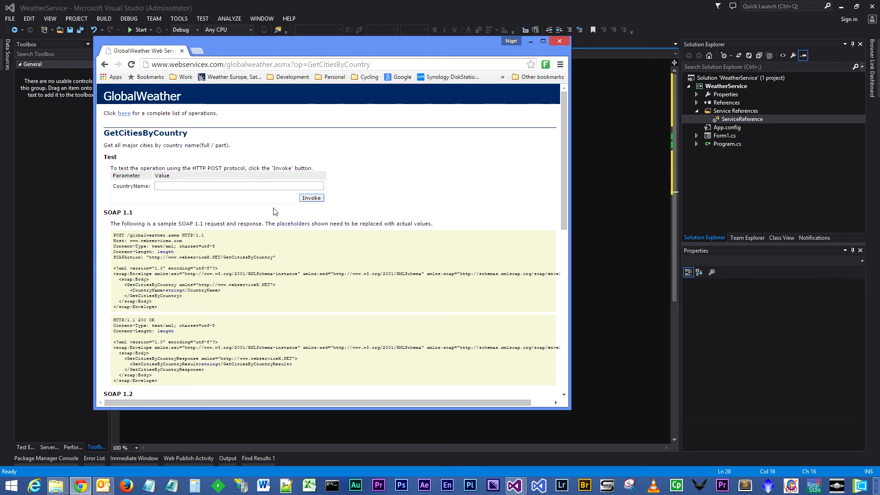
- Highlight the opening and closing NewDataSet tags and the first City entry, Quaqtaq Airport
{"action": "left_click", "coordinate": [311, 197]}
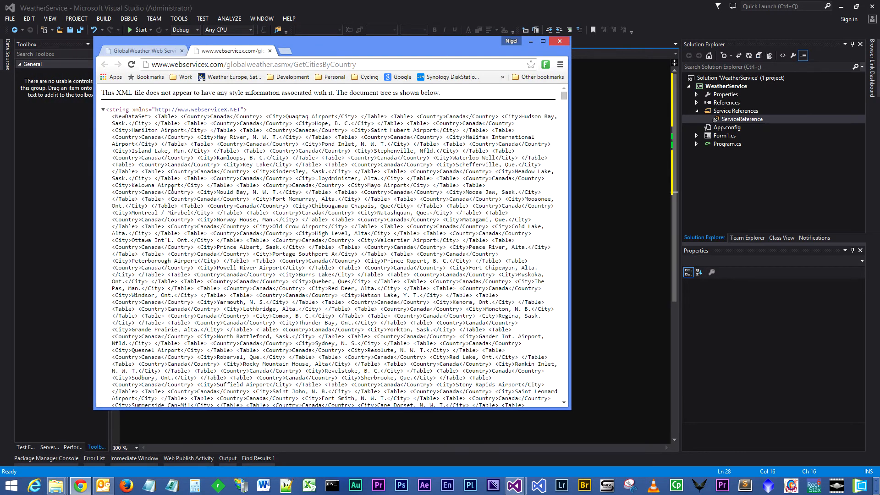
{"action": "double_click", "coordinate": [128, 116]}
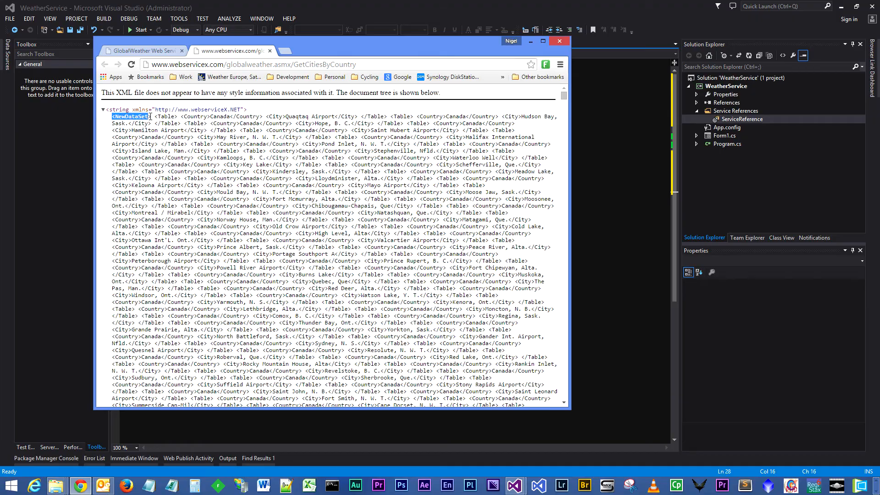
{"action": "mouse_move", "coordinate": [572, 97]}
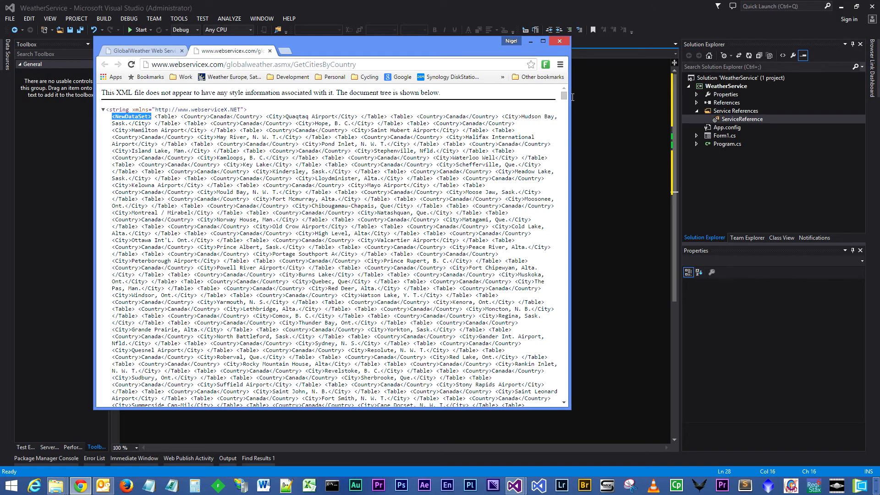
{"action": "scroll", "scroll_direction": "down", "scroll_amount": 3}
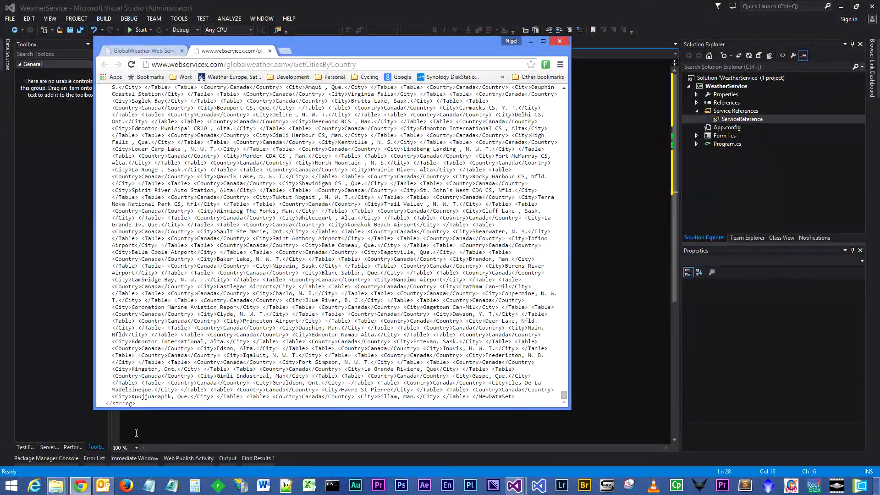
{"action": "double_click", "coordinate": [493, 396]}
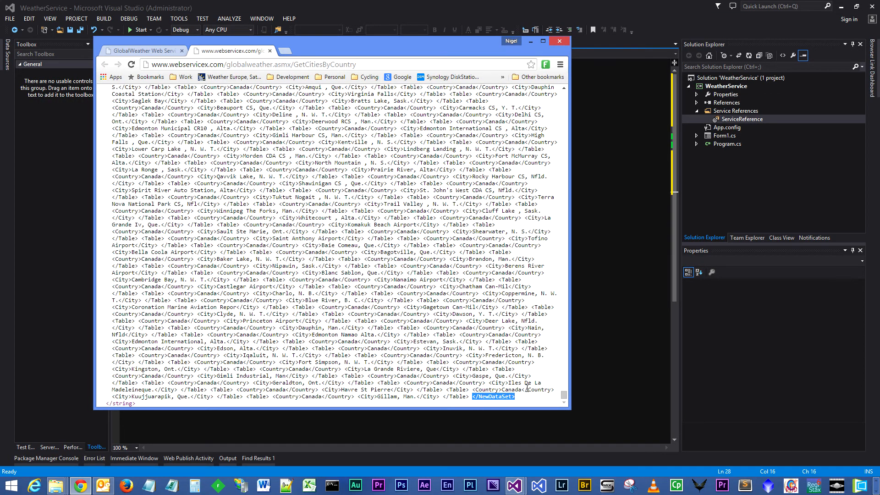
{"action": "scroll", "scroll_direction": "up", "scroll_amount": 3}
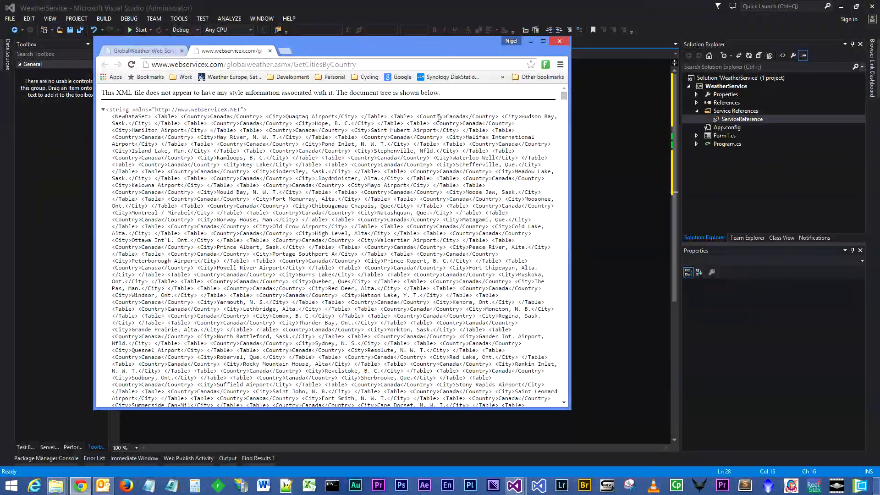
{"action": "double_click", "coordinate": [168, 116]}
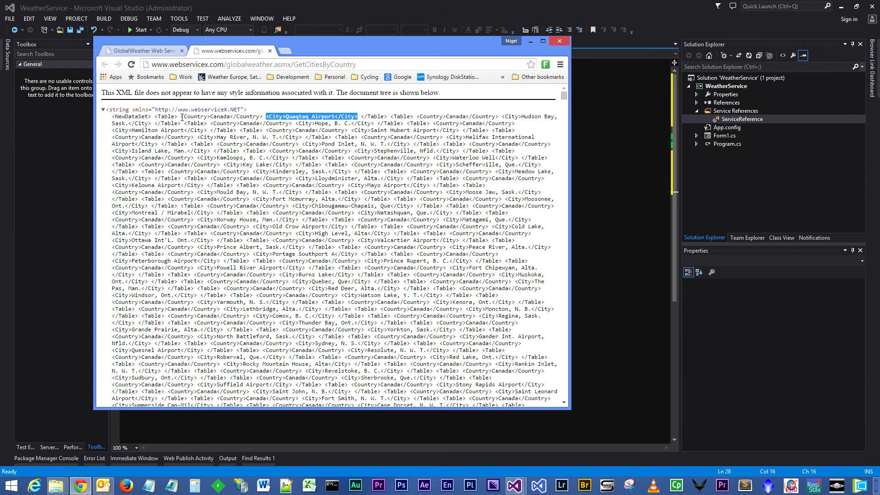
{"action": "mouse_move", "coordinate": [503, 96]}
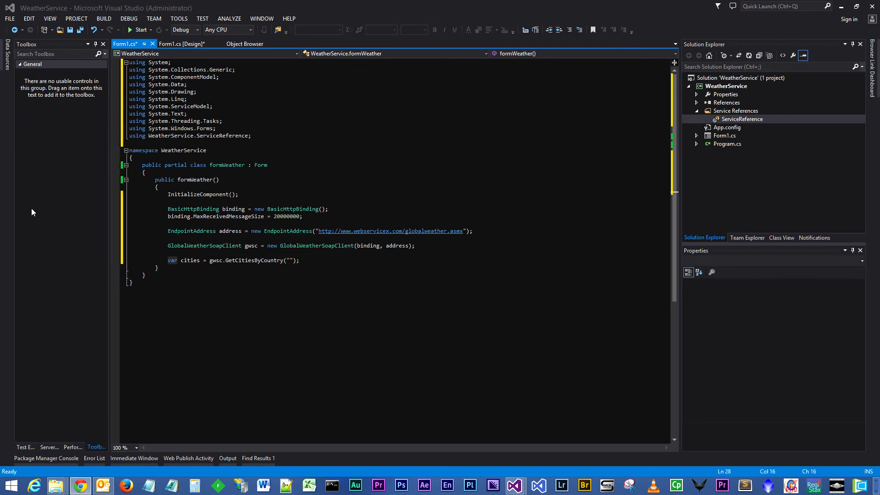
- Set a breakpoint on the constructor's closing brace and start debugging WeatherService
{"action": "left_click", "coordinate": [190, 260]}
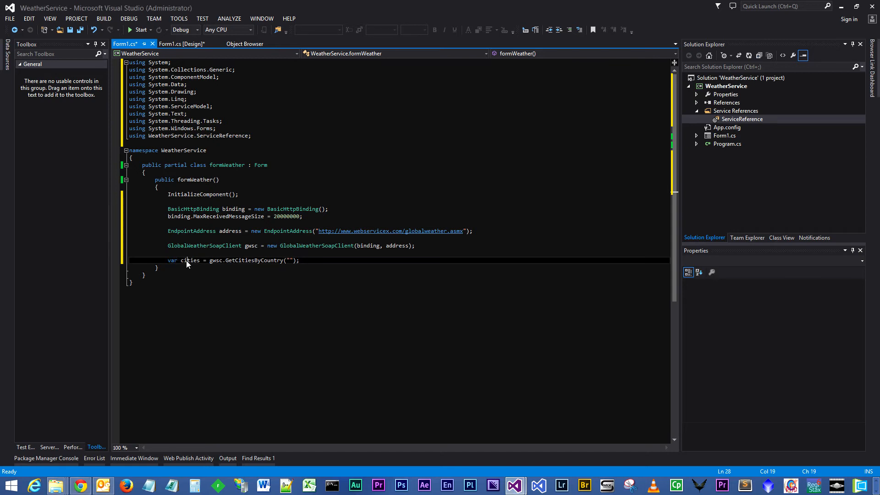
{"action": "double_click", "coordinate": [190, 260]}
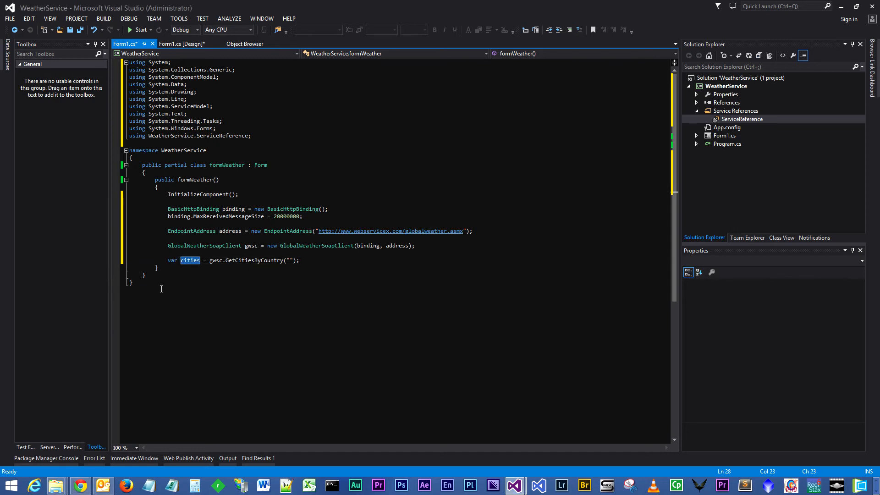
{"action": "left_click", "coordinate": [116, 268]}
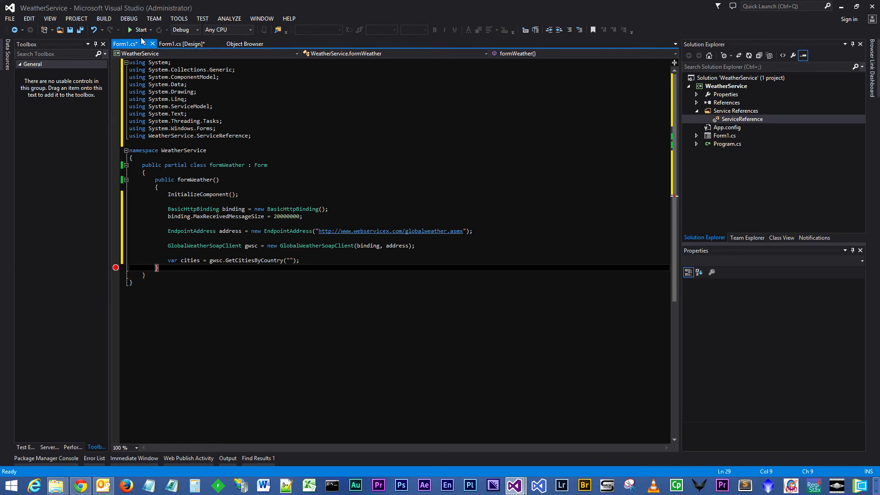
{"action": "mouse_move", "coordinate": [139, 30]}
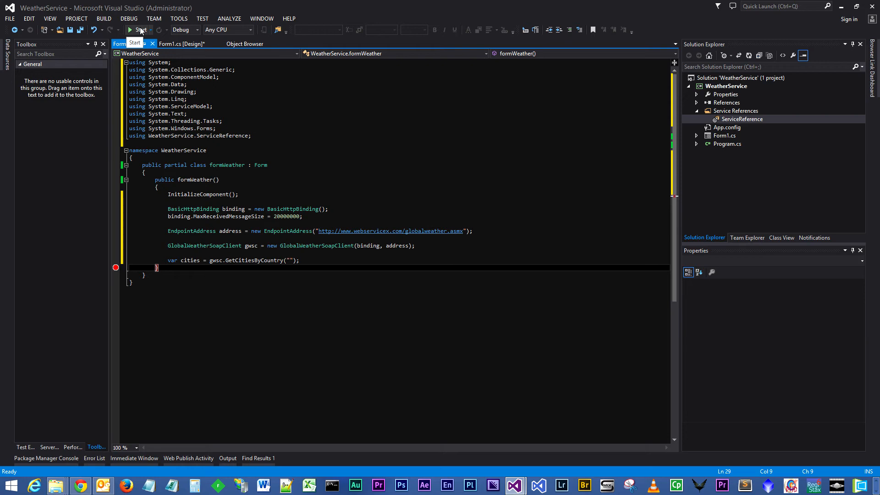
{"action": "left_click", "coordinate": [129, 30]}
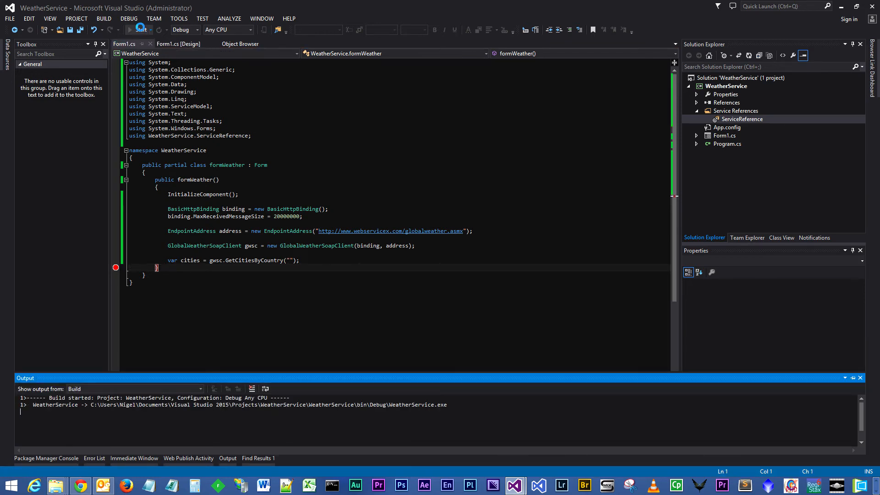
- Run to the breakpoint and open the DataTip viewer dropdown for cities
{"action": "left_click", "coordinate": [135, 30]}
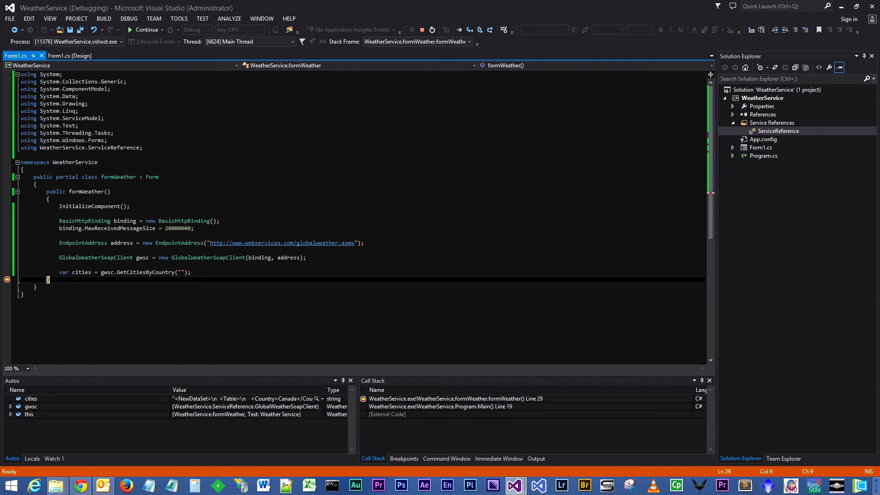
{"action": "mouse_move", "coordinate": [83, 280]}
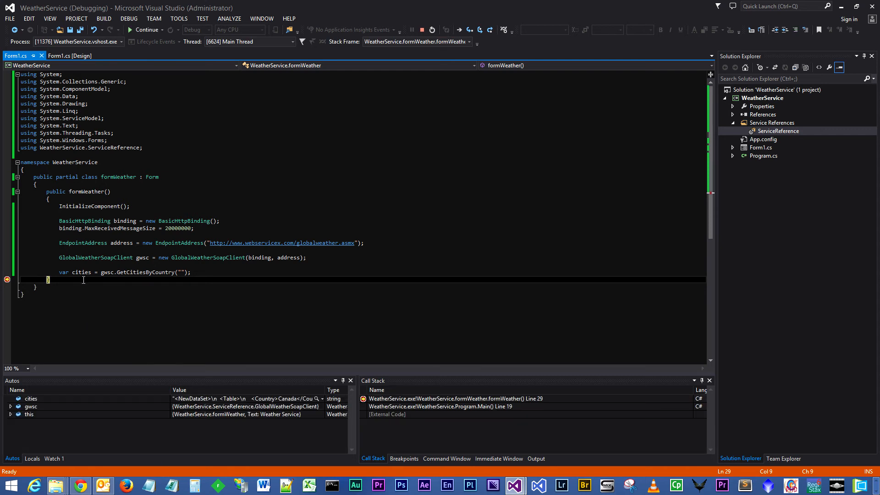
{"action": "mouse_move", "coordinate": [80, 272]}
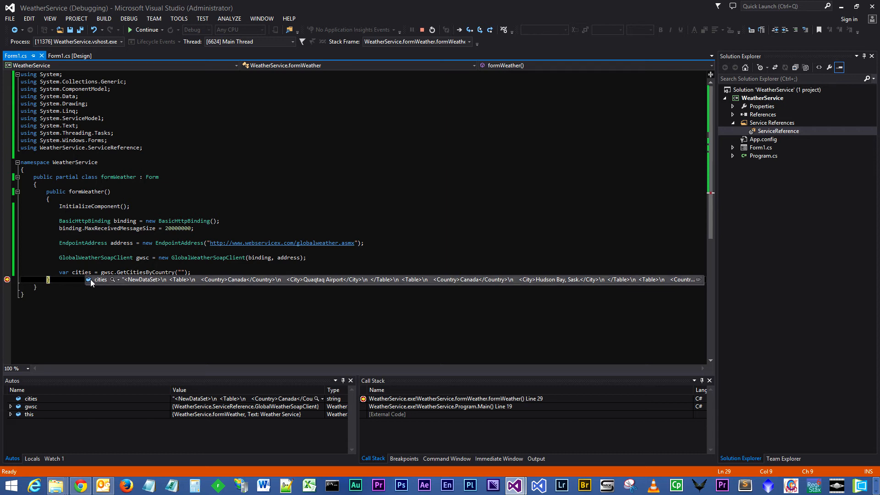
{"action": "left_click", "coordinate": [117, 279]}
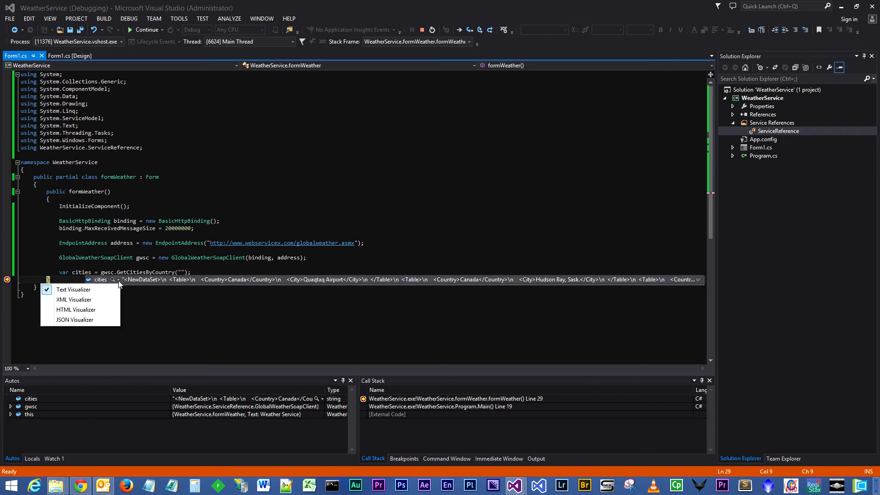
{"action": "mouse_move", "coordinate": [75, 309]}
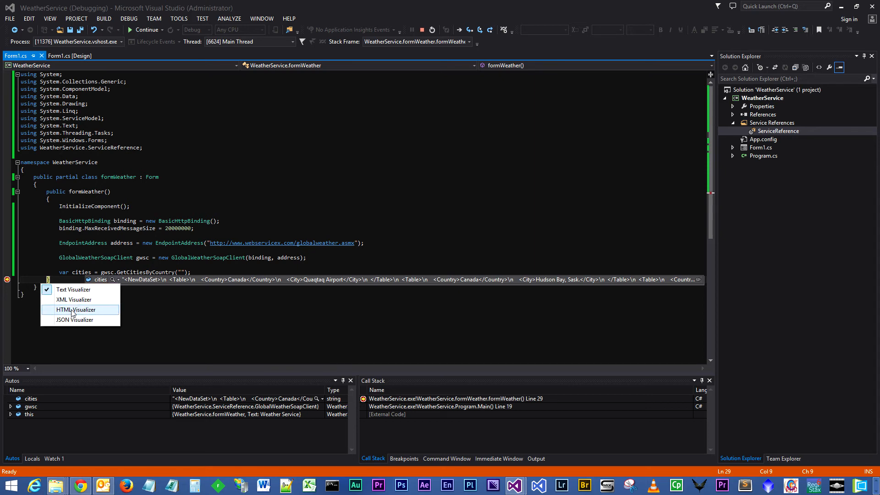
- Open cities in the HTML Visualizer and scroll through its country and city list
{"action": "left_click", "coordinate": [74, 309]}
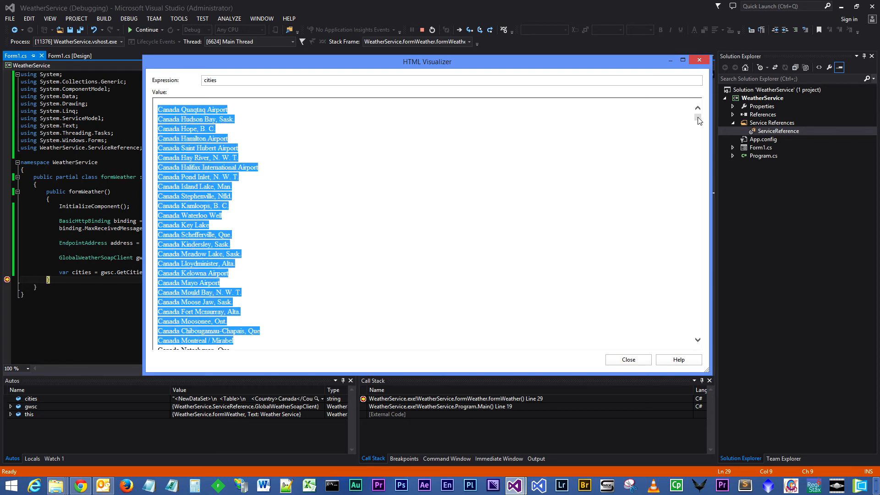
{"action": "scroll", "scroll_direction": "down", "scroll_amount": 3}
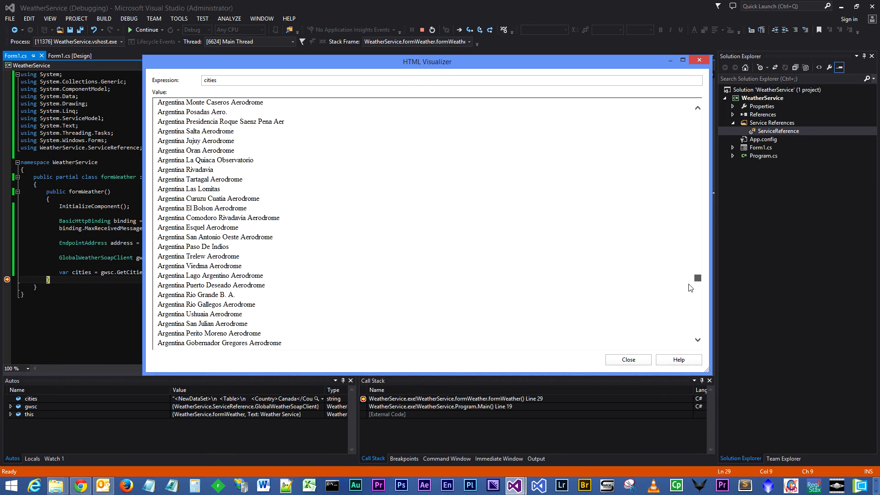
{"action": "scroll", "scroll_direction": "down", "scroll_amount": 3}
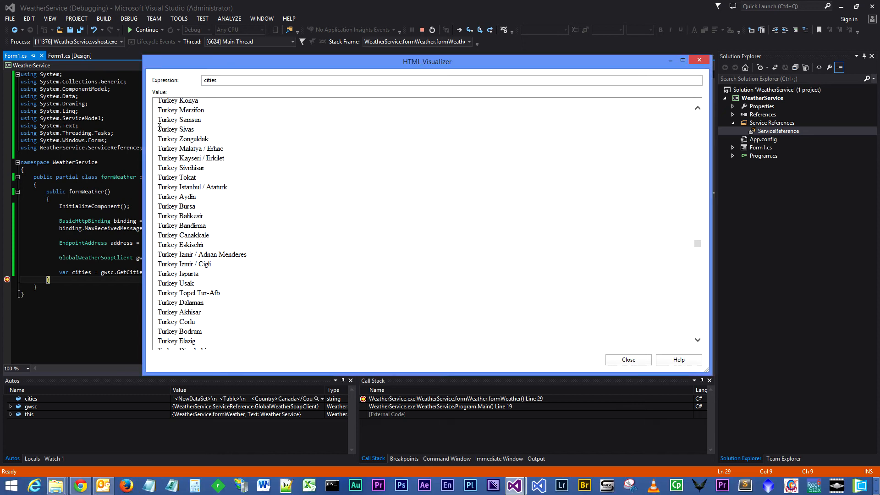
{"action": "mouse_move", "coordinate": [423, 191]}
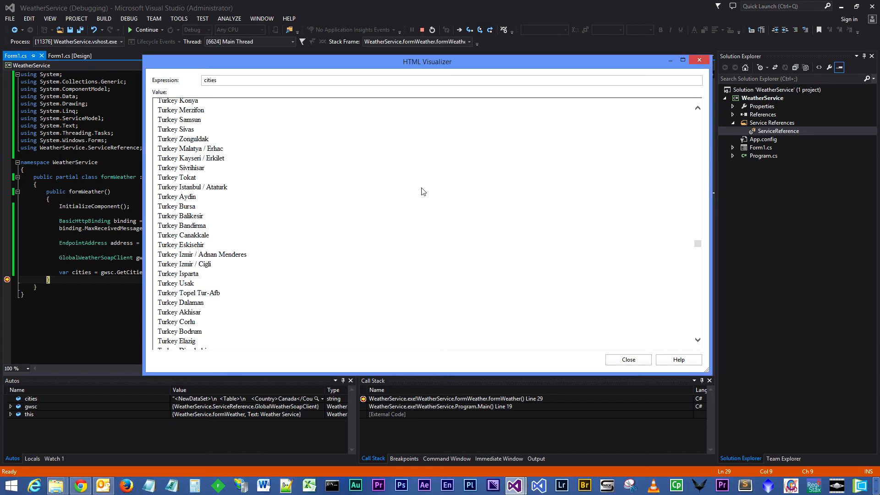
{"action": "mouse_move", "coordinate": [440, 192]}
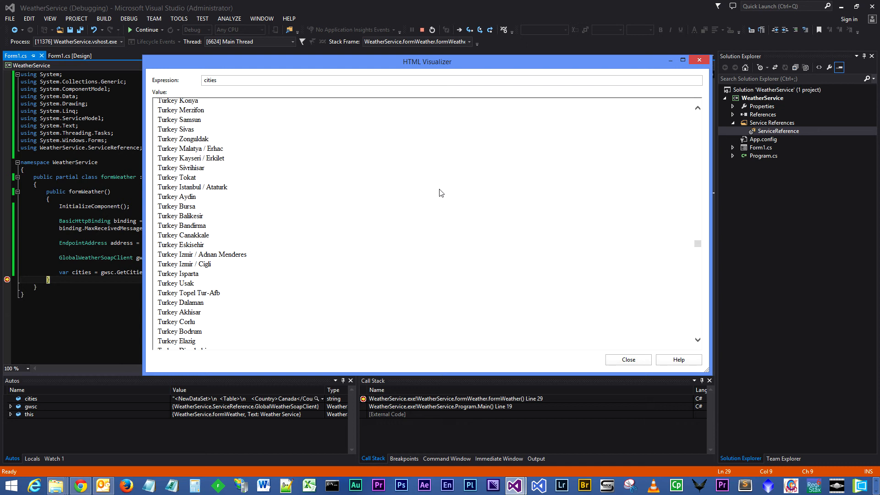
{"action": "mouse_move", "coordinate": [465, 195]}
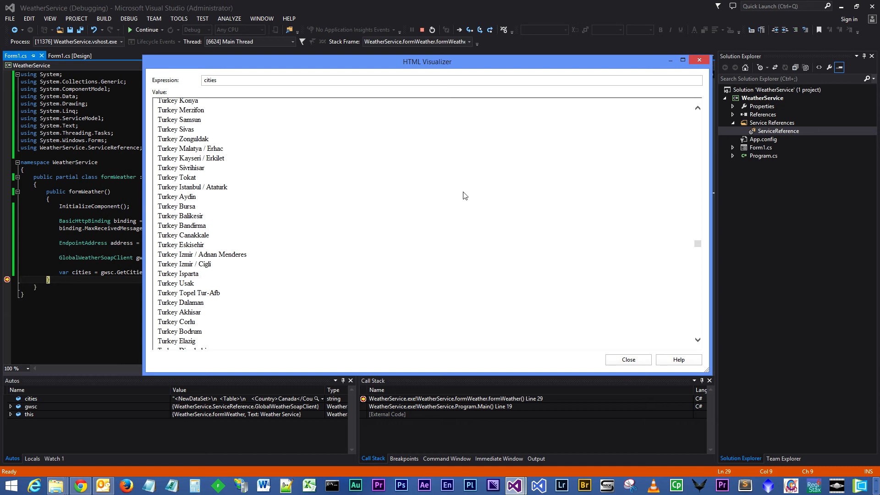
{"action": "mouse_move", "coordinate": [477, 201]}
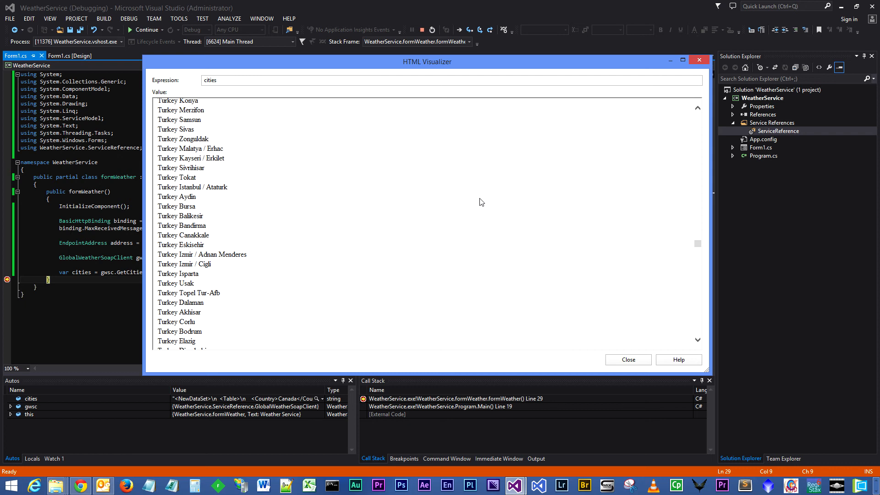
{"action": "mouse_move", "coordinate": [579, 120]}
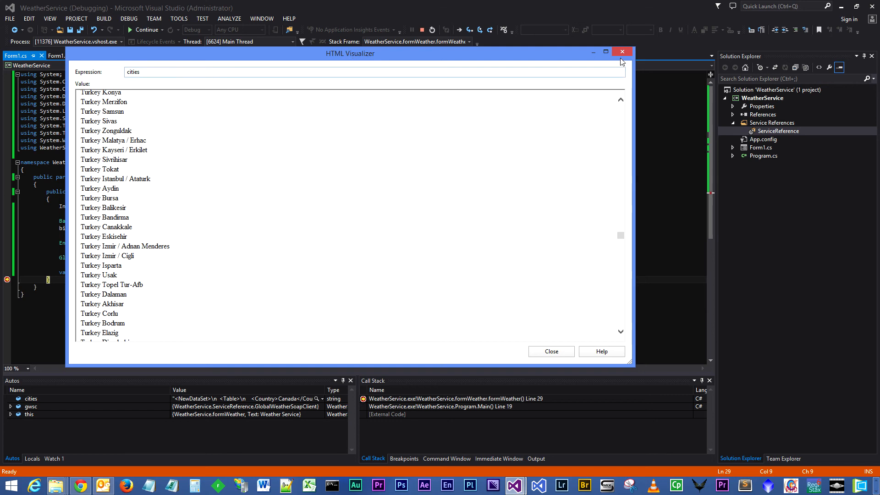
{"action": "mouse_move", "coordinate": [622, 52]}
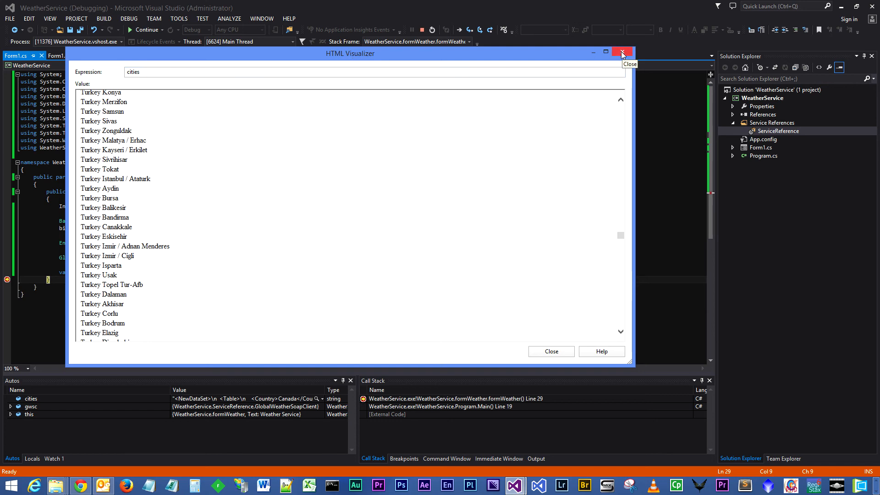
- Close the HTML Visualizer and reopen cities in the Text Visualizer as raw XML
{"action": "left_click", "coordinate": [622, 53]}
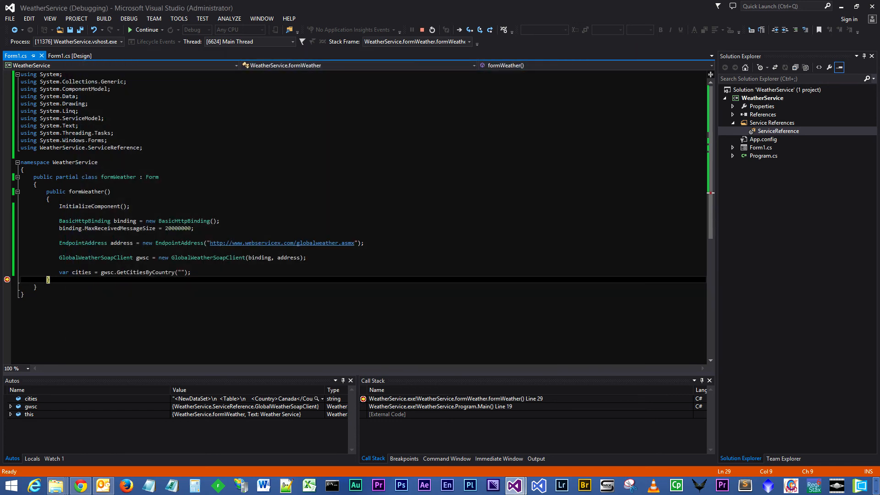
{"action": "mouse_move", "coordinate": [81, 272]}
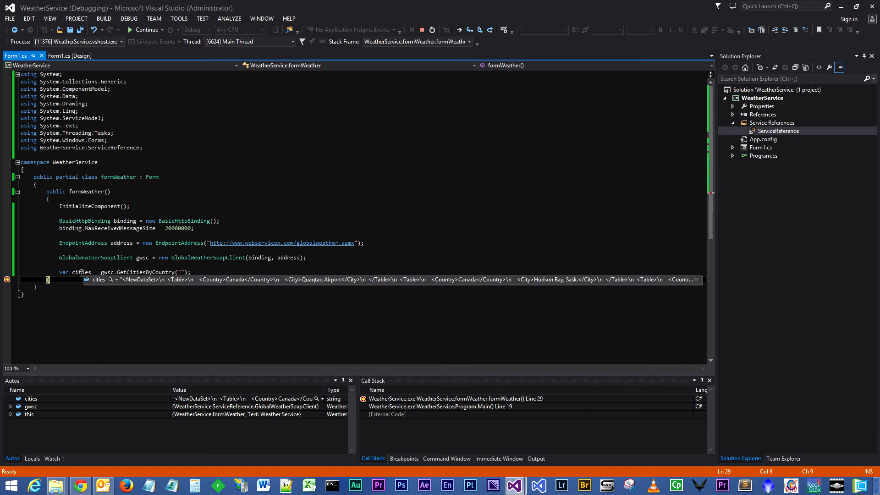
{"action": "left_click", "coordinate": [117, 279]}
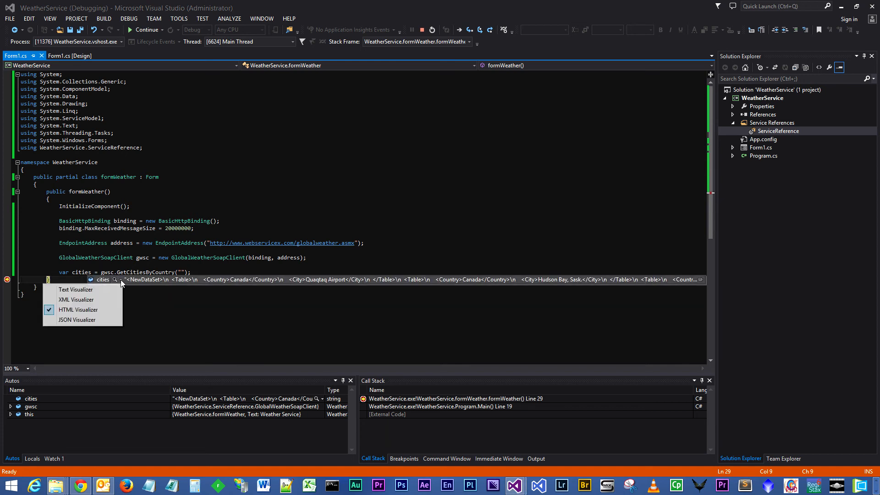
{"action": "mouse_move", "coordinate": [75, 289]}
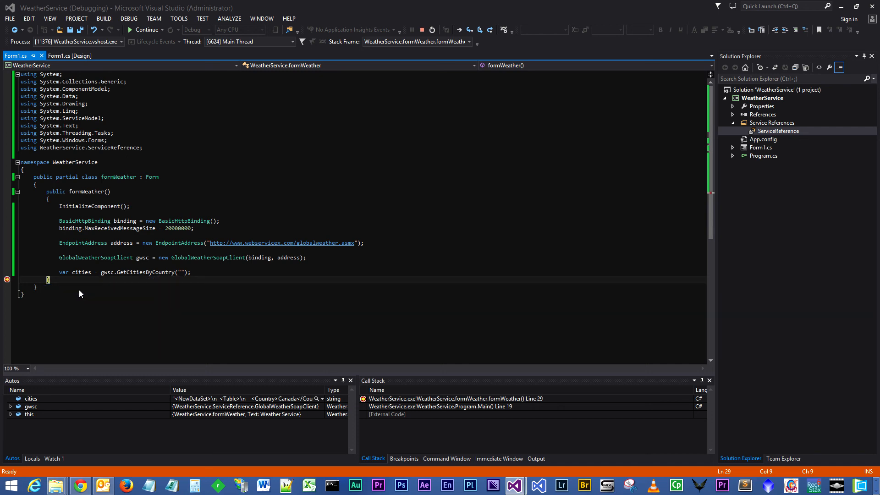
{"action": "left_click", "coordinate": [316, 398]}
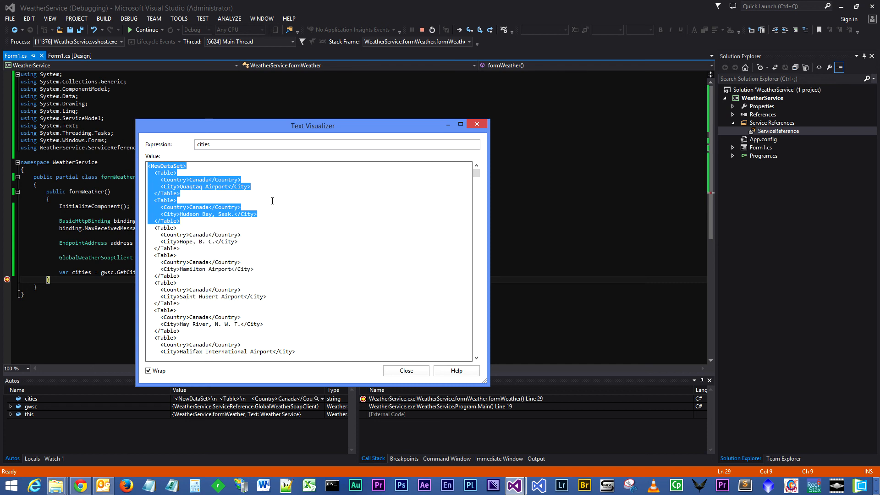
{"action": "left_click", "coordinate": [167, 165]}
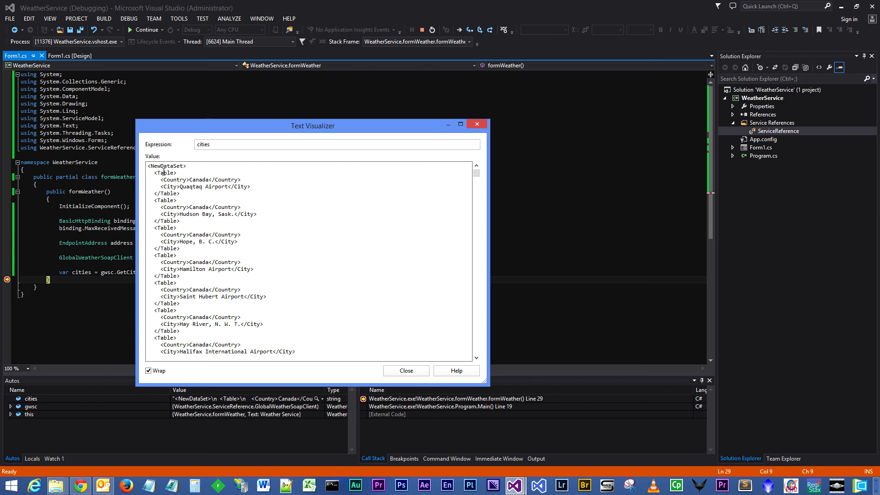
{"action": "double_click", "coordinate": [167, 165]}
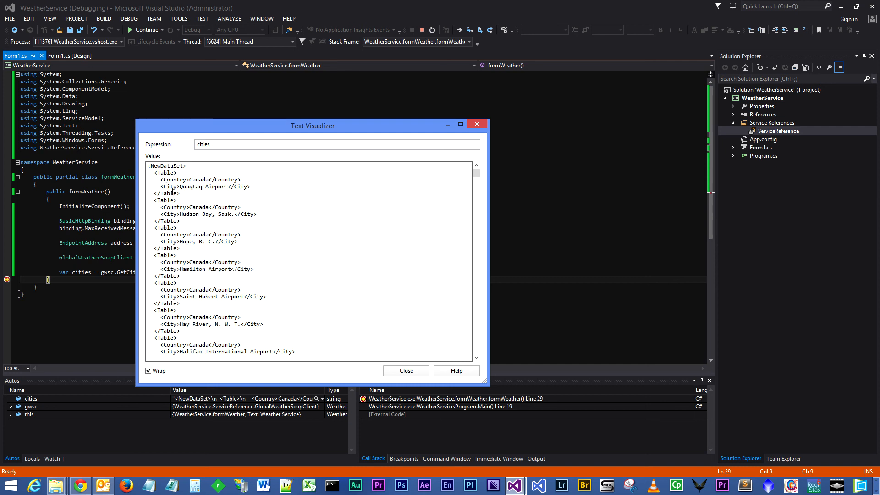
{"action": "mouse_move", "coordinate": [178, 175]}
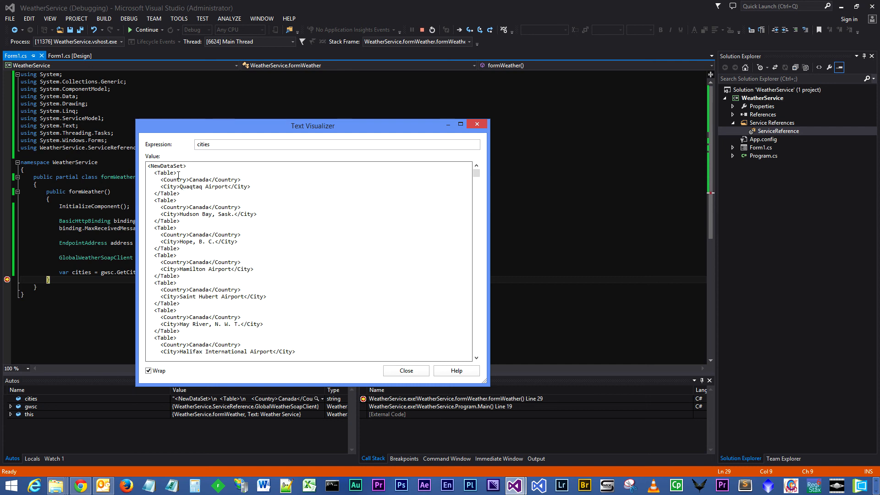
{"action": "mouse_move", "coordinate": [207, 179]}
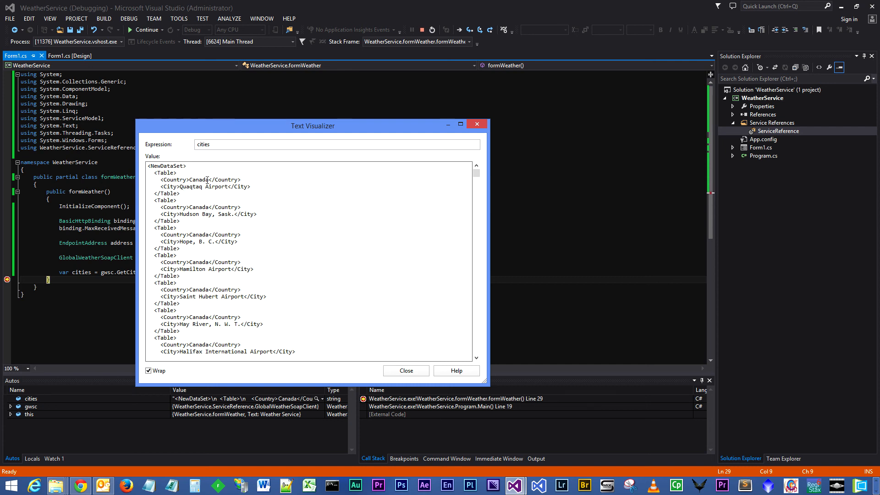